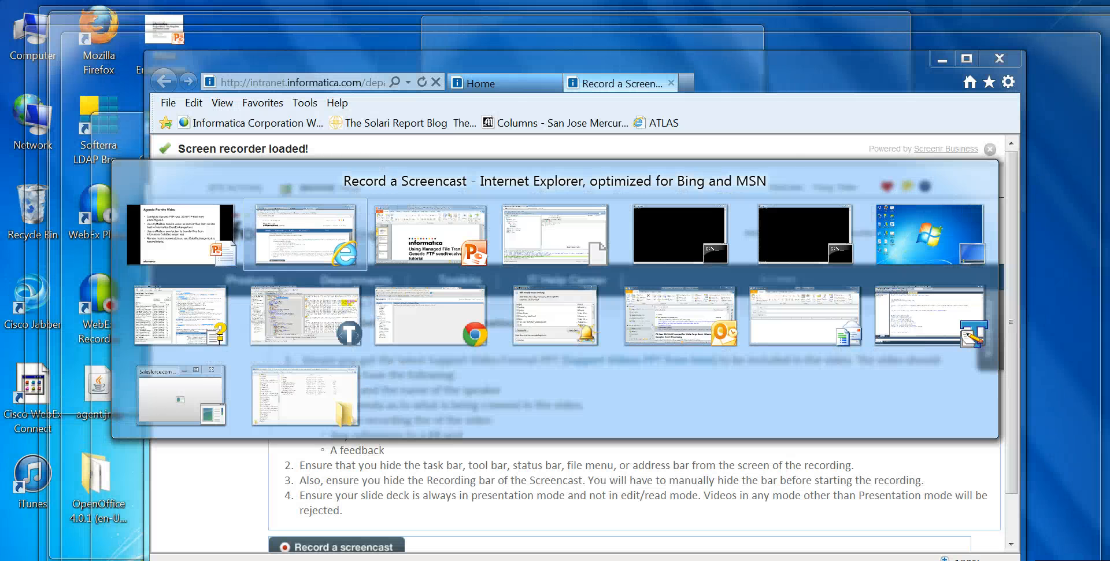
mouse_move(450, 476)
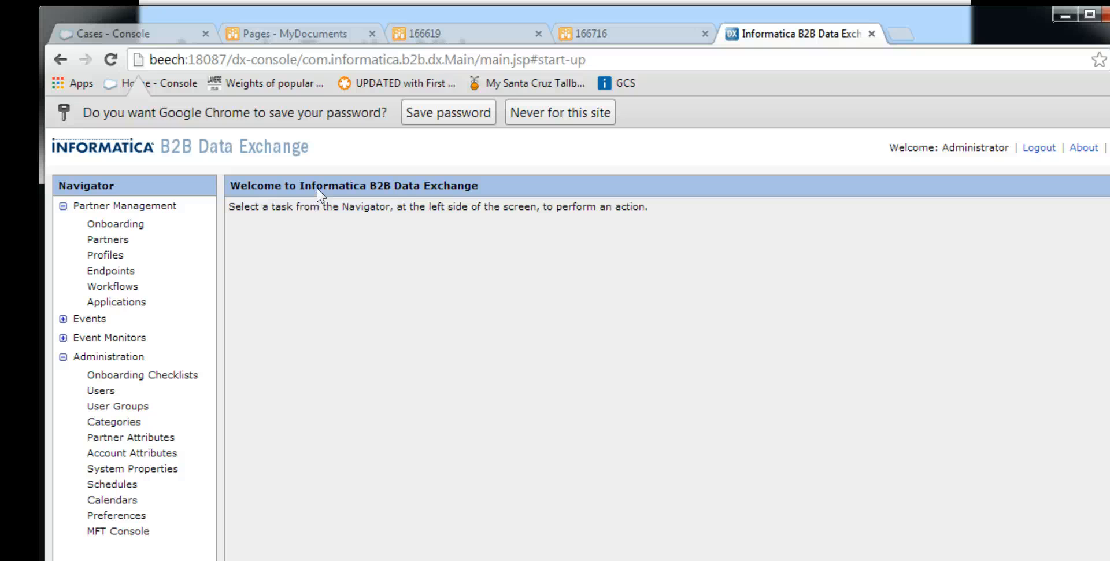
mouse_move(85, 353)
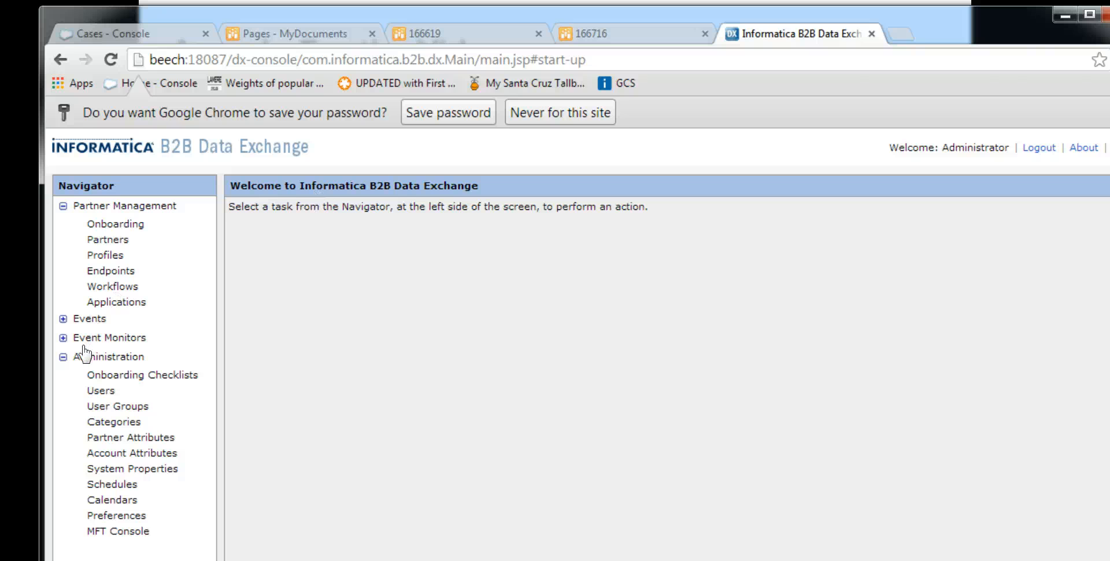
mouse_move(213, 333)
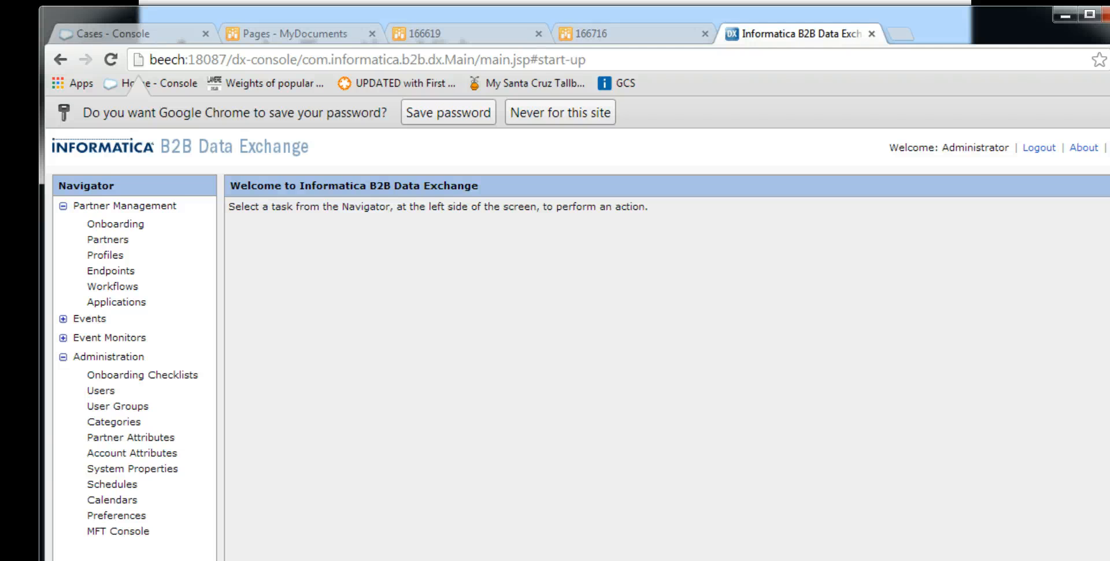
Open the system programs list to launch a terminal
click(22, 556)
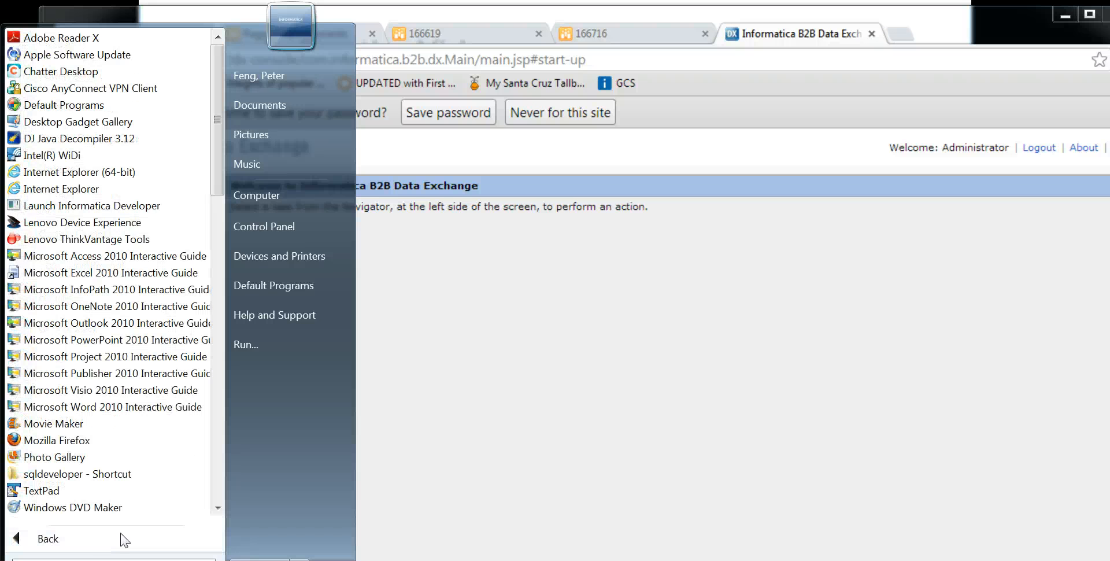
Launch Cygwin-X, run xhost +, and telnet into beech logged in as pfeng
scroll(down, 3)
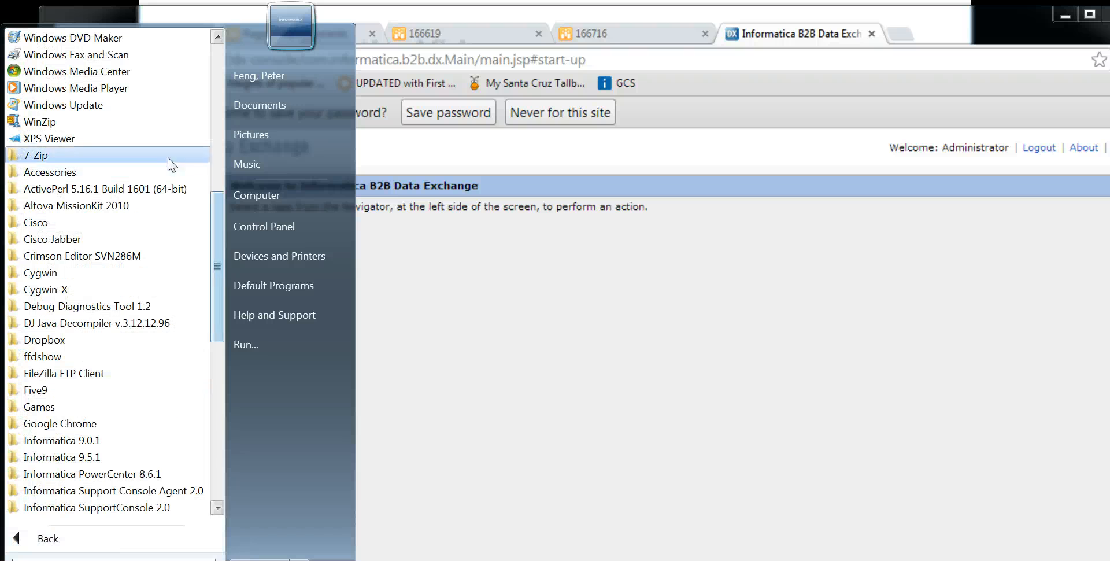
click(47, 290)
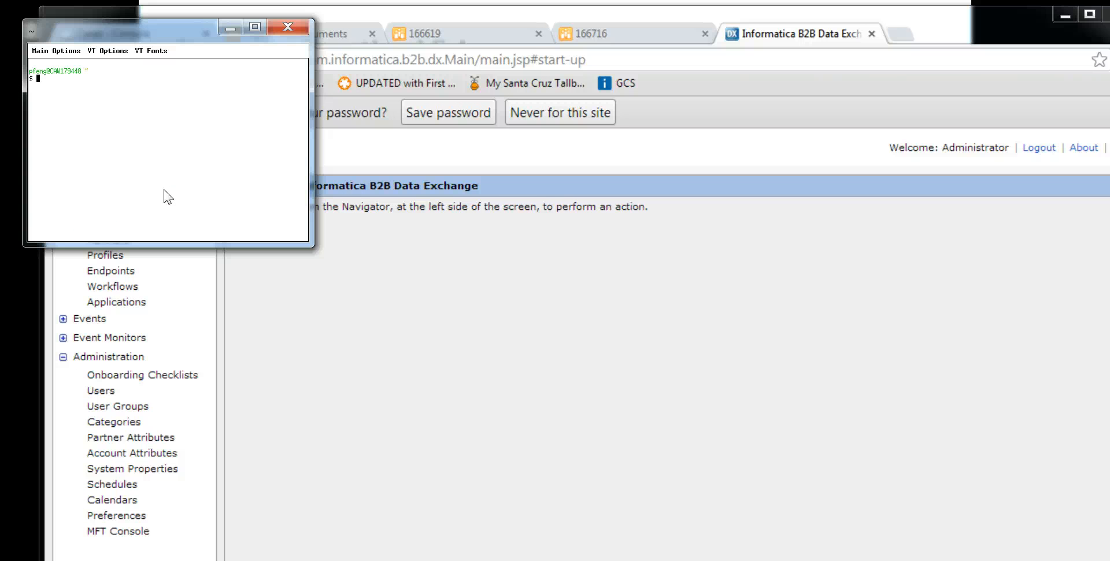
text(xhost +)
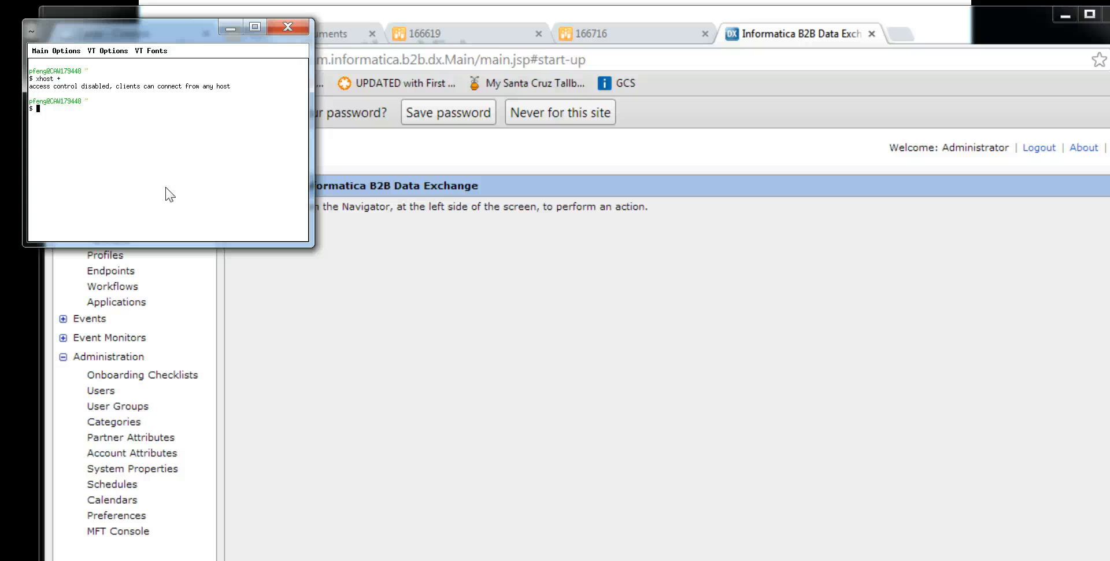
text(telnet beech)
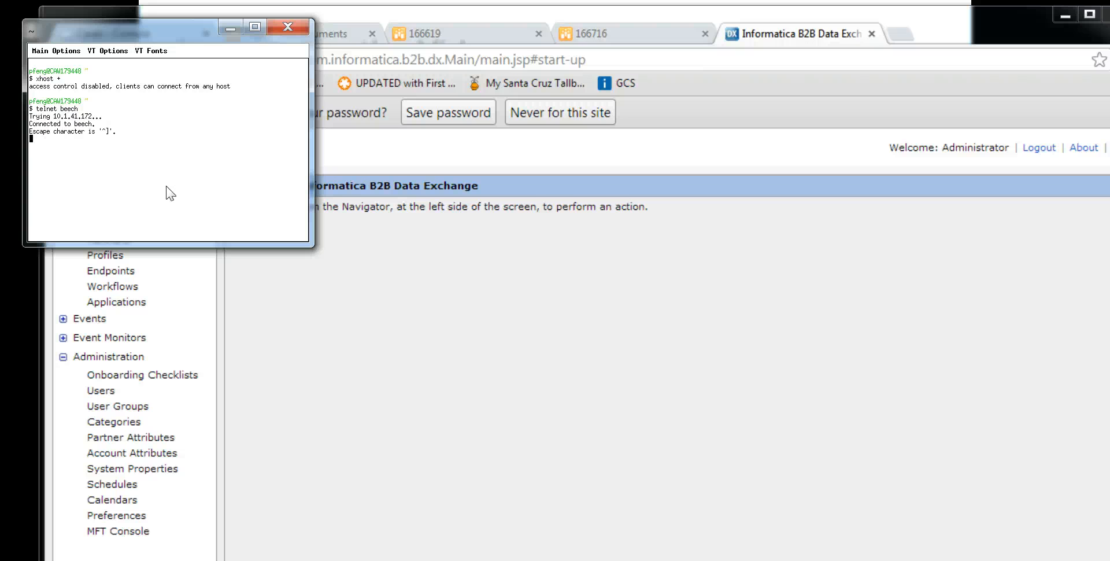
text(pfeng)
text(export DISPLAY=10.2.67.113:0)
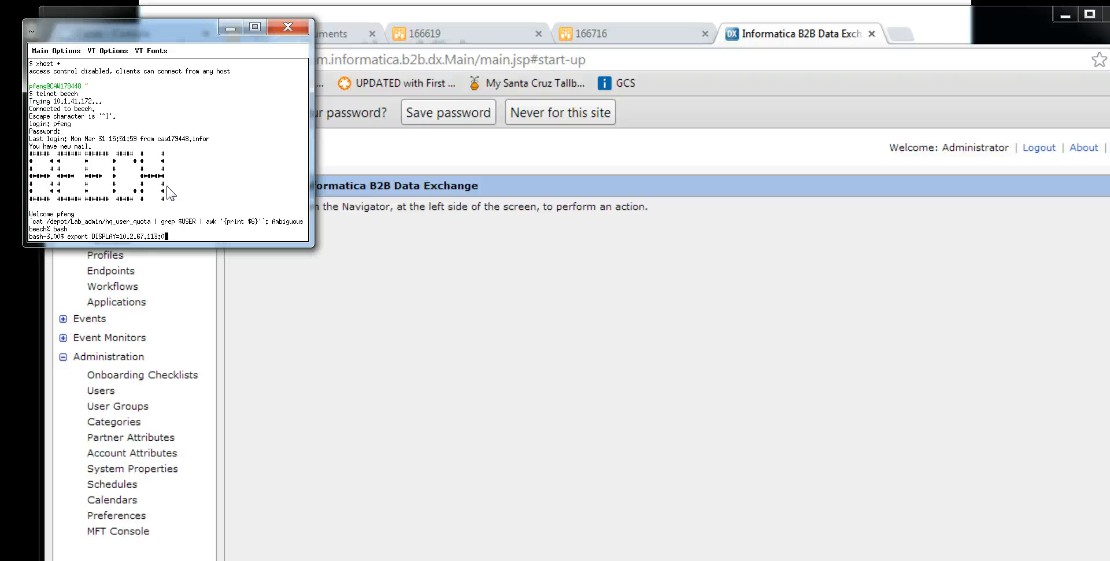
text(xhost +)
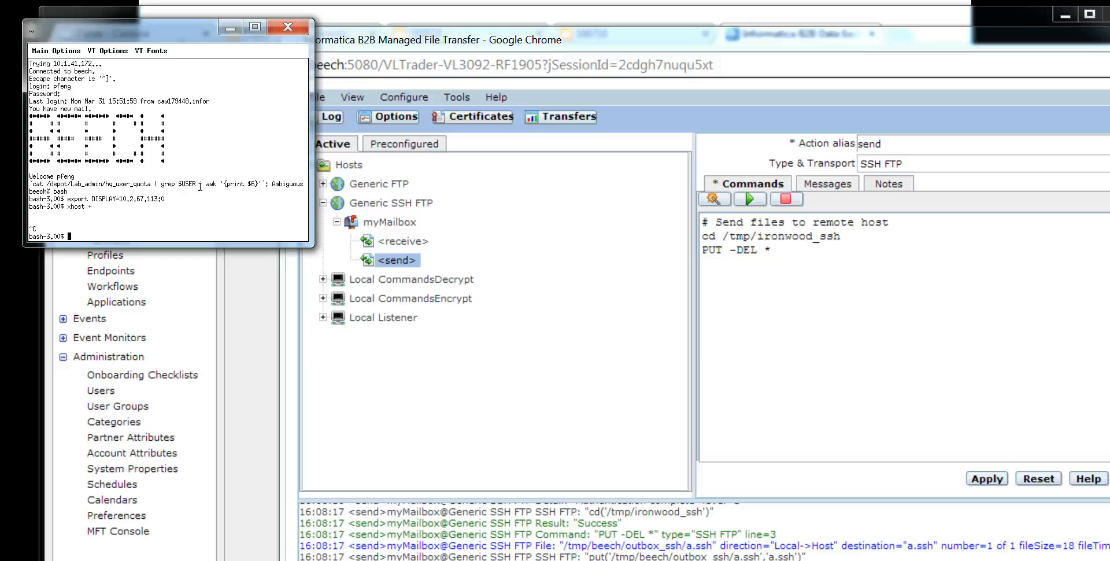
Export DISPLAY=10.2.67.113 in the beech telnet session
text(export DISPLAY=10.2.67.113)
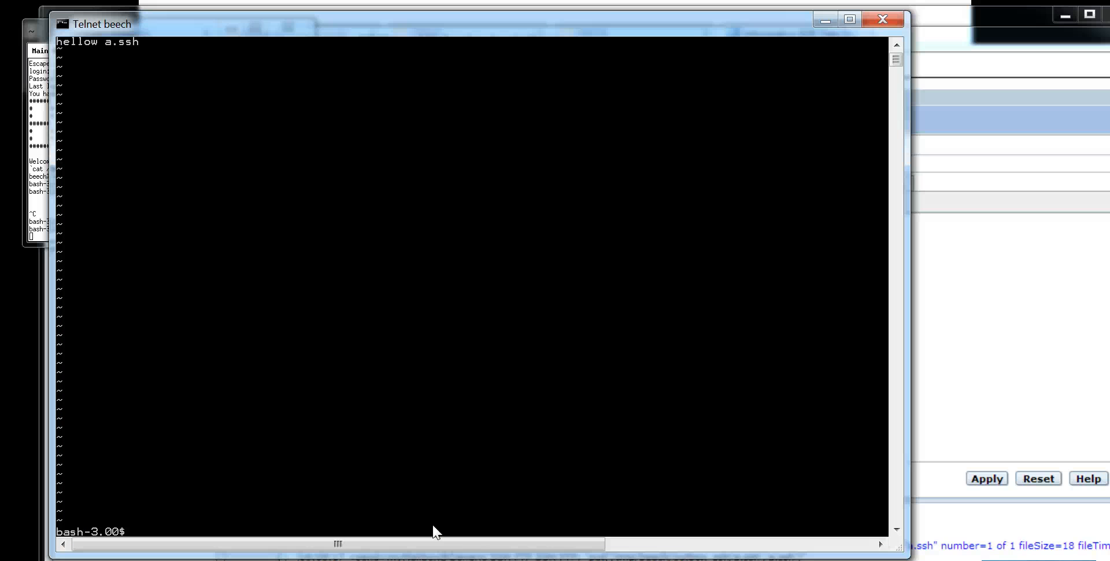
List /home/pfeng and long-list 91dx/ManagedFileTransfer/VLTrader on beech
text(ls /)
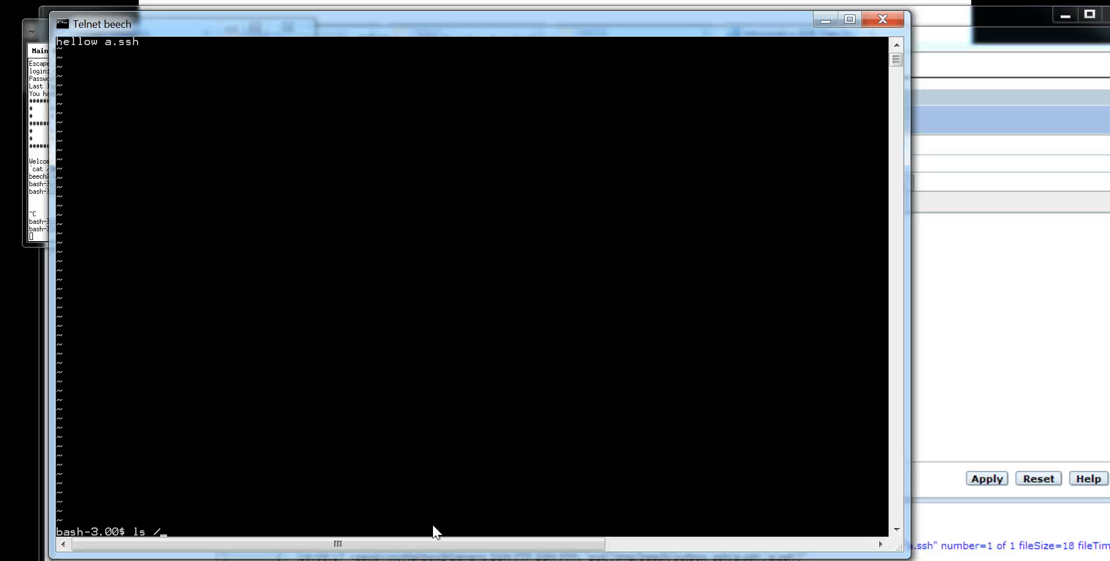
text(home/pofeng/beech/)
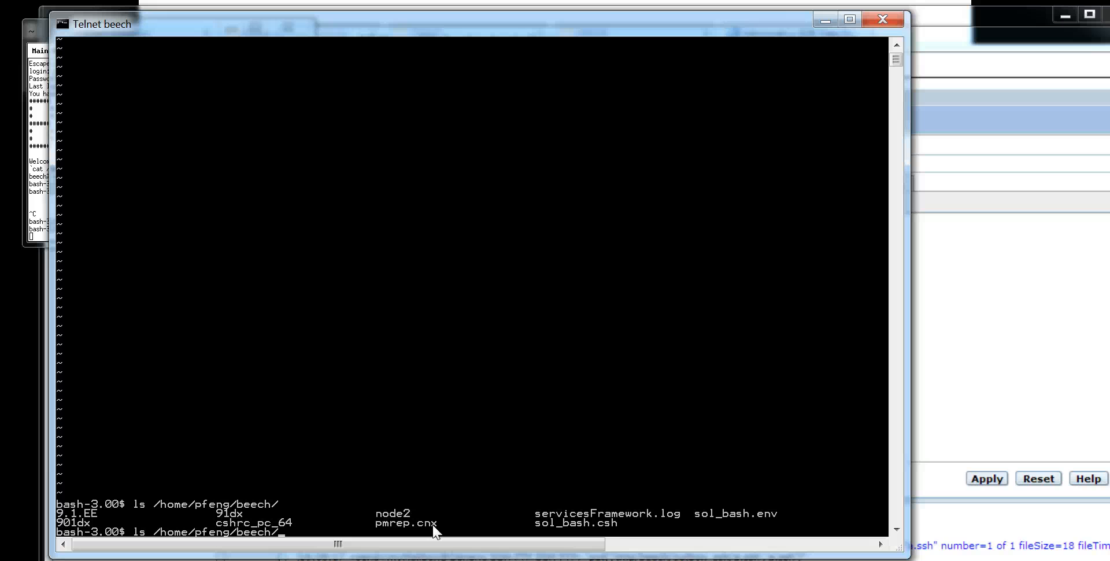
text(91dx/ManagedFileTransfer/)
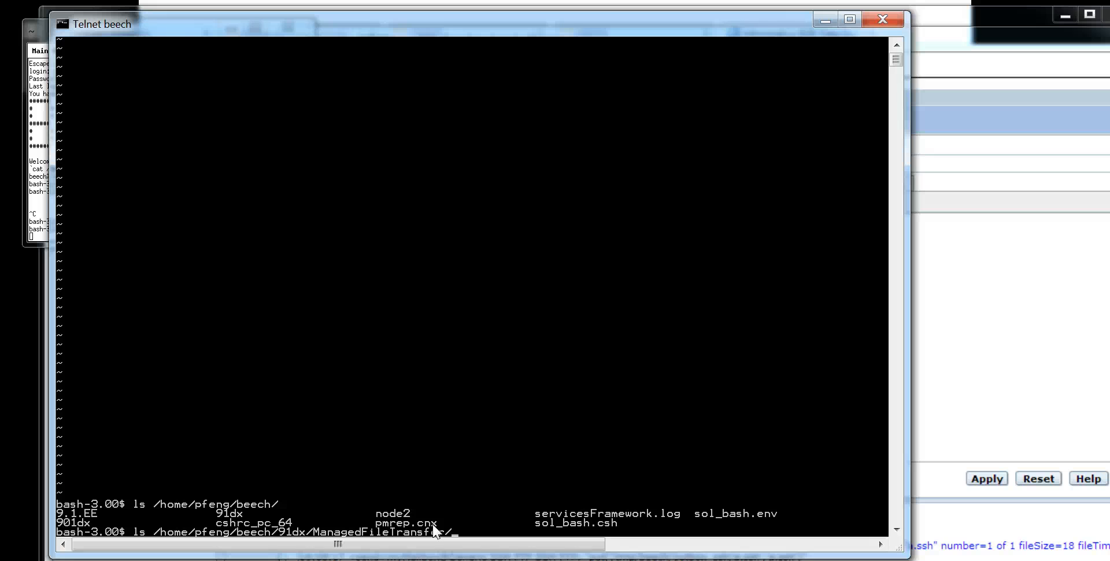
text(VLTr)
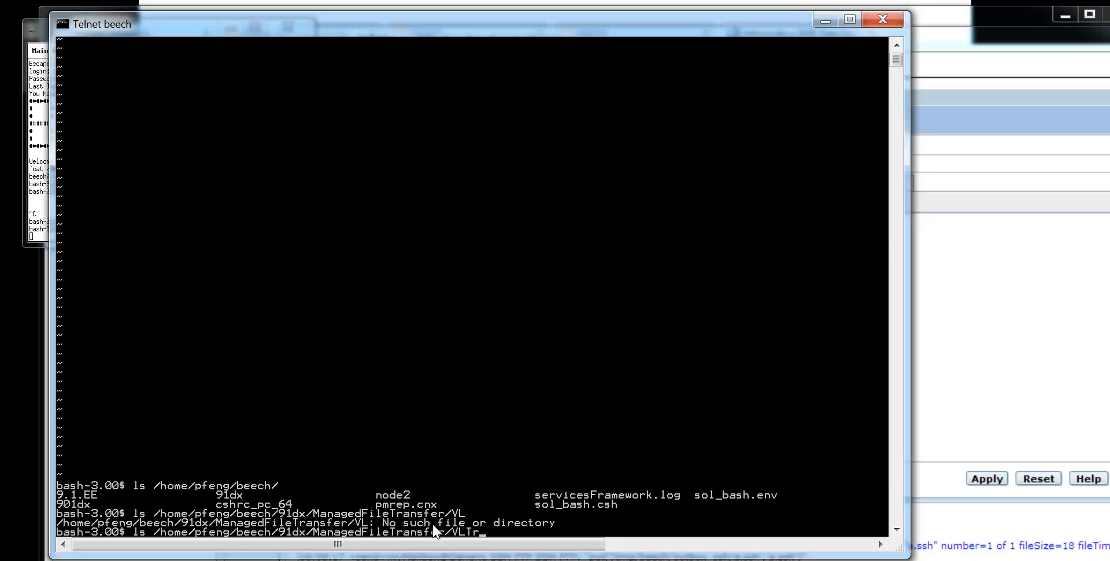
text(ader)
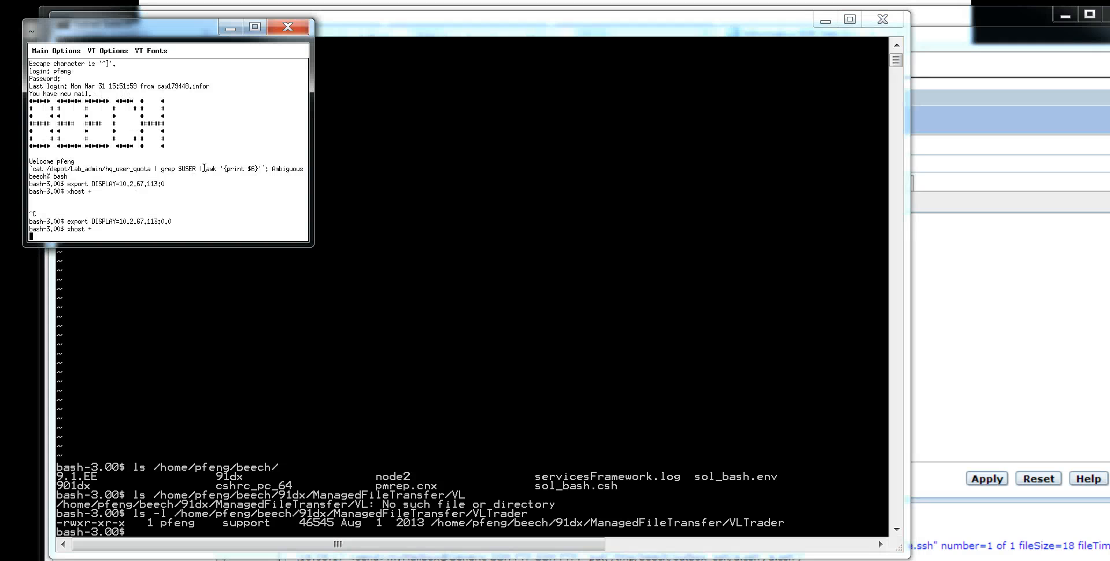
mouse_move(234, 135)
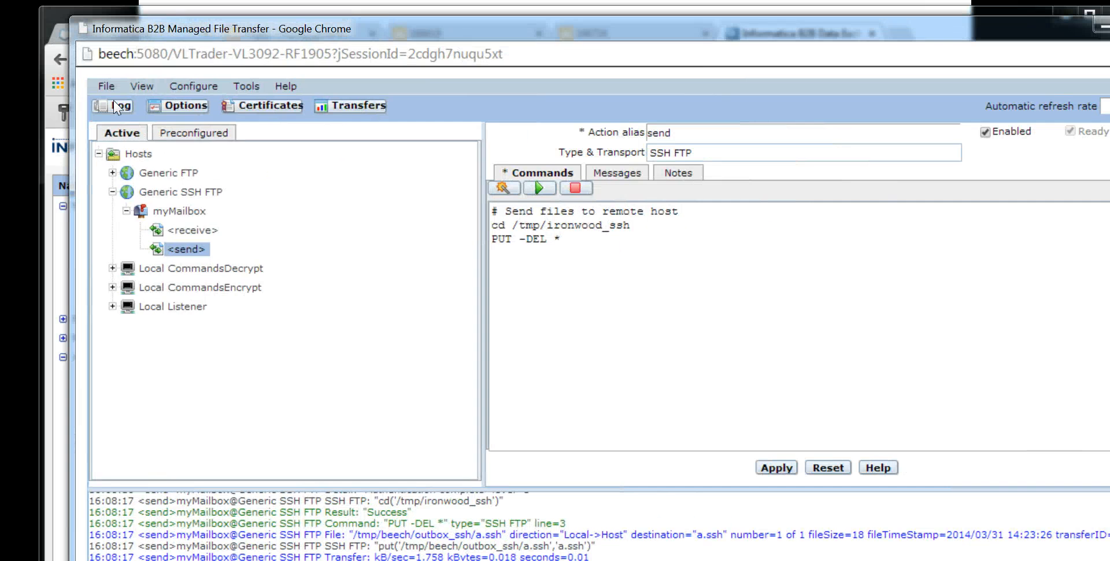
Select the Preconfigured Hosts > Generic > Generic FTP template and show its Clone option
click(193, 132)
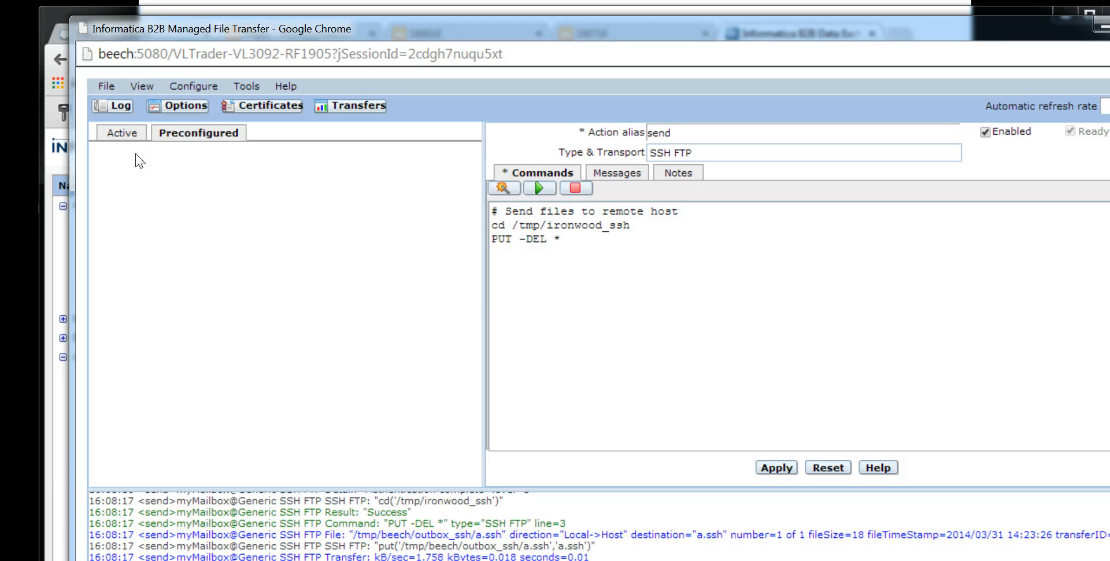
click(199, 133)
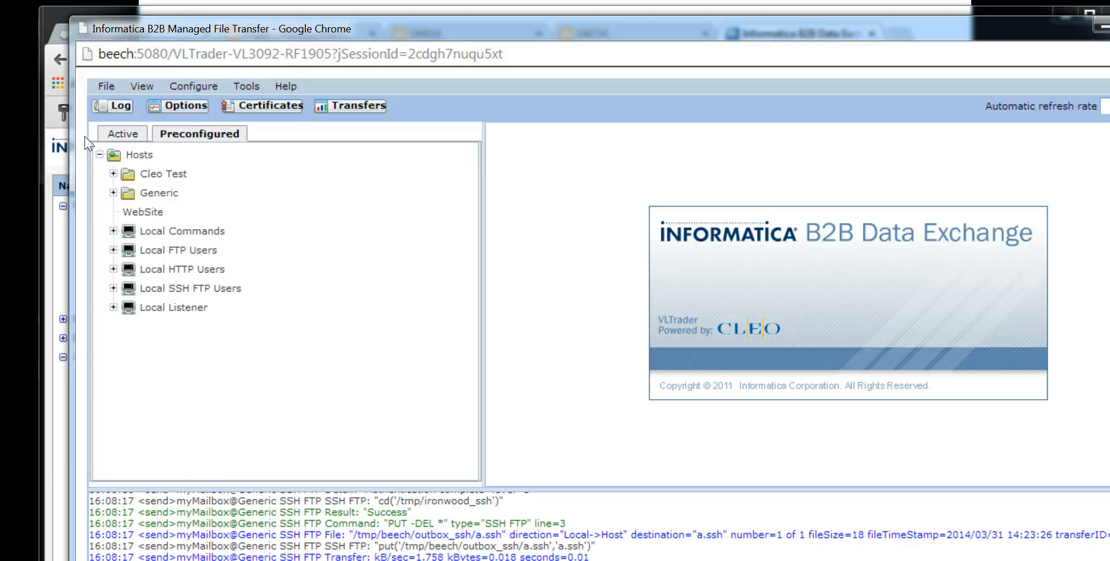
click(114, 193)
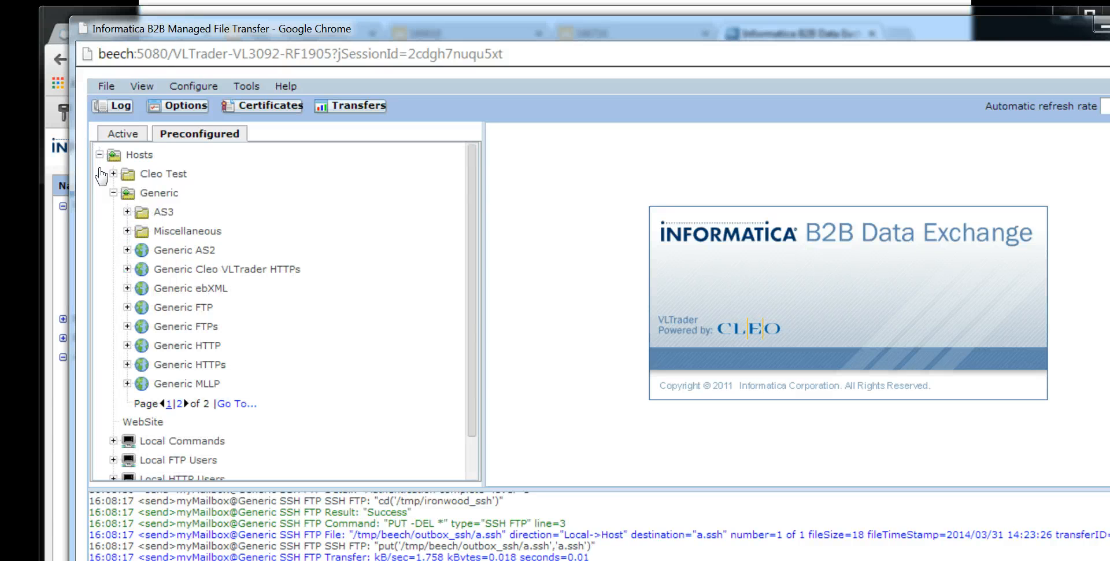
click(184, 306)
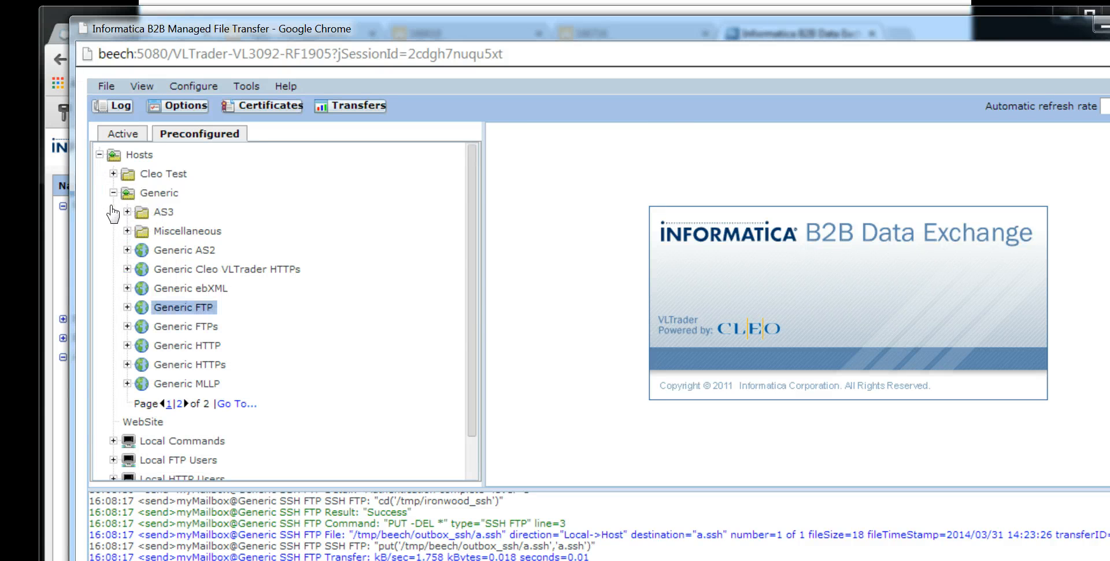
click(184, 307)
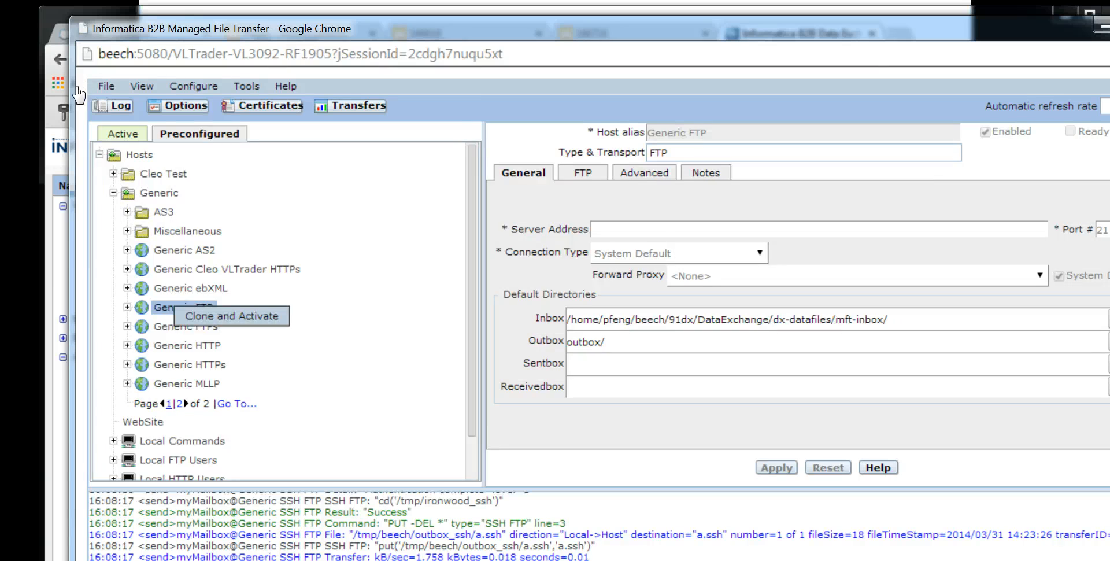
Clone Generic FTP into an active host and select the Generic SSH FTP outbox path
click(123, 133)
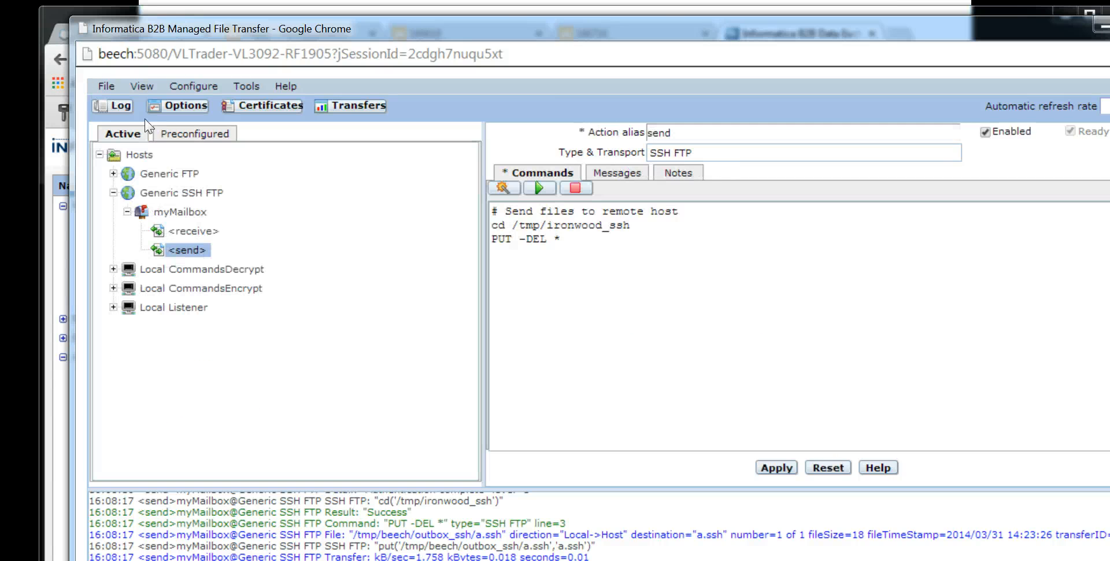
click(114, 192)
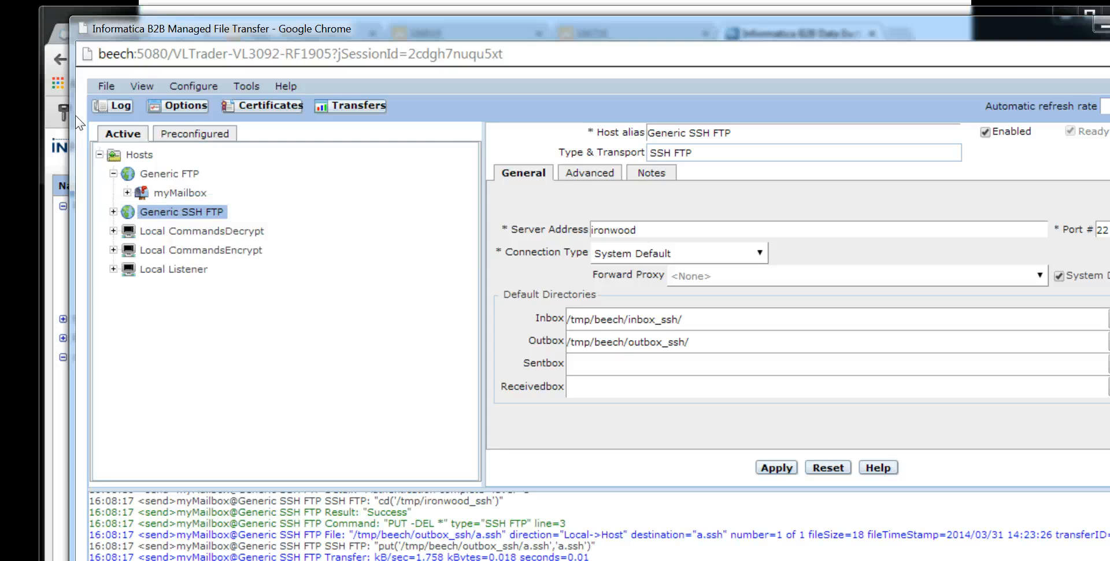
double_click(619, 230)
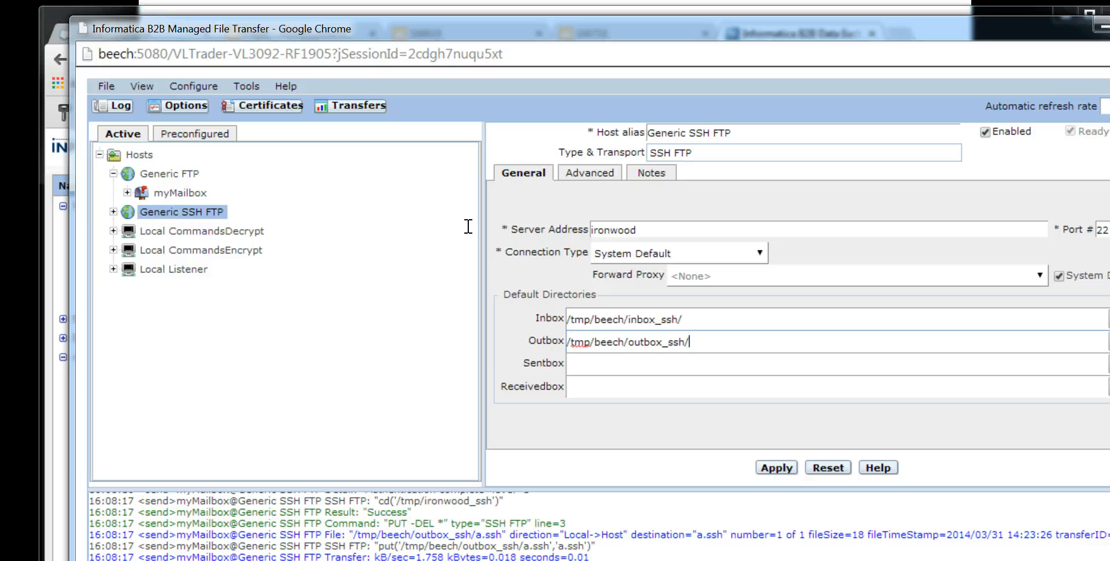
triple_click(628, 341)
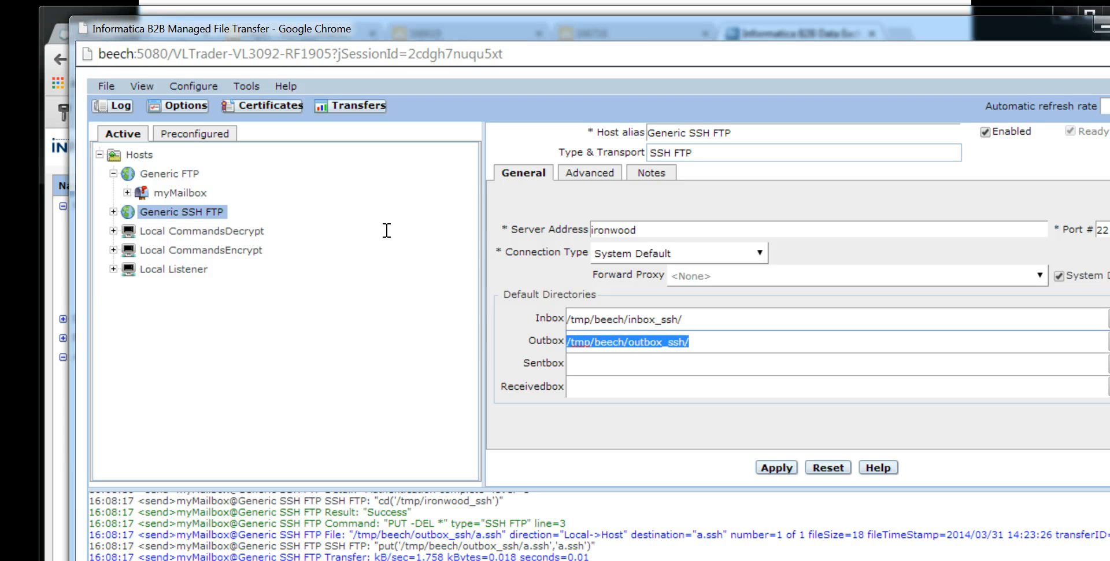
mouse_move(439, 231)
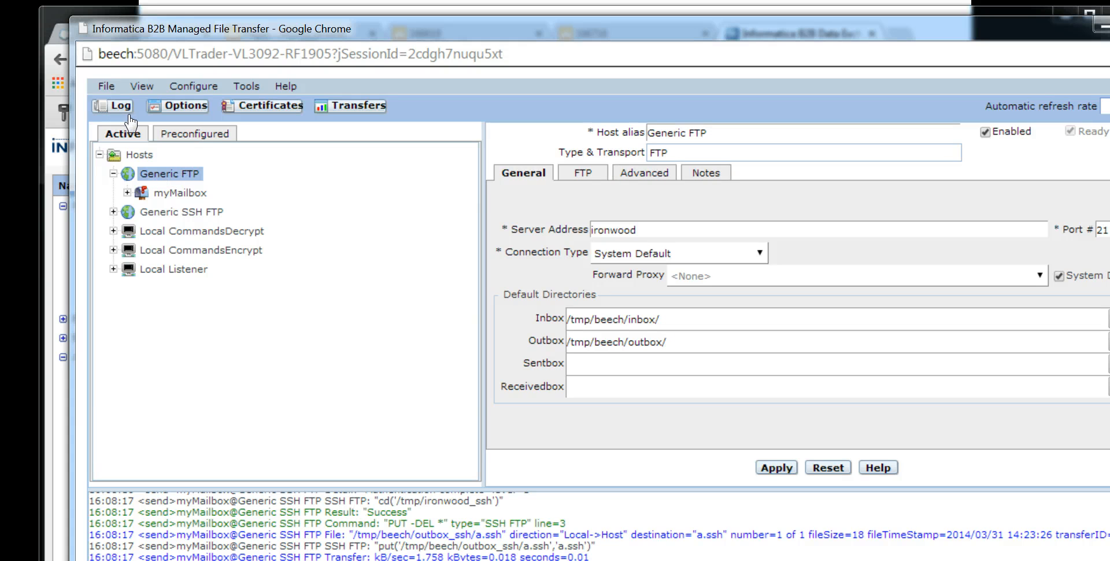
mouse_move(418, 208)
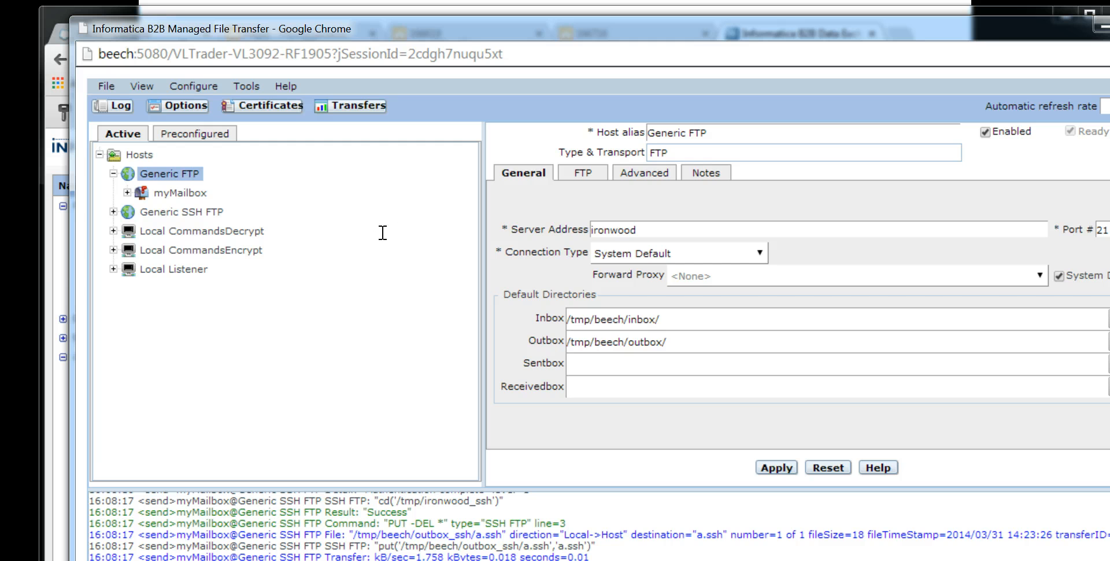
mouse_move(434, 232)
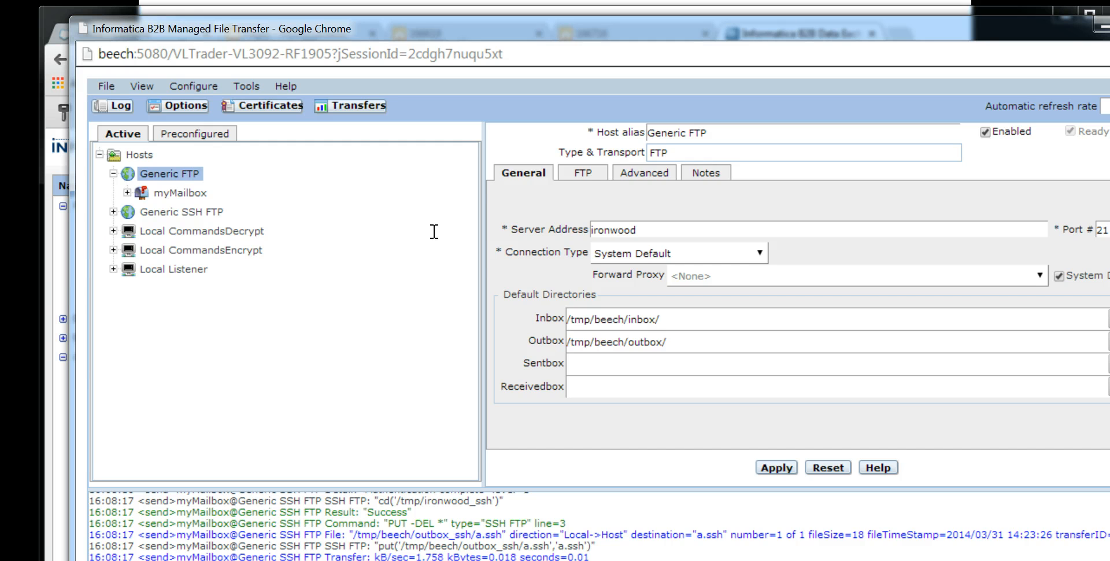
mouse_move(442, 215)
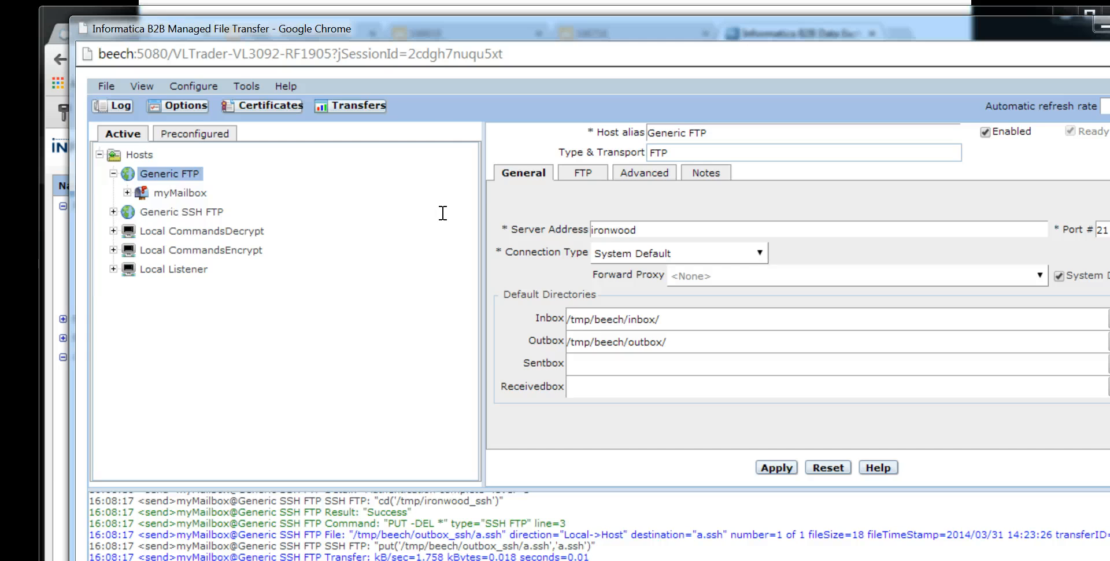
mouse_move(389, 214)
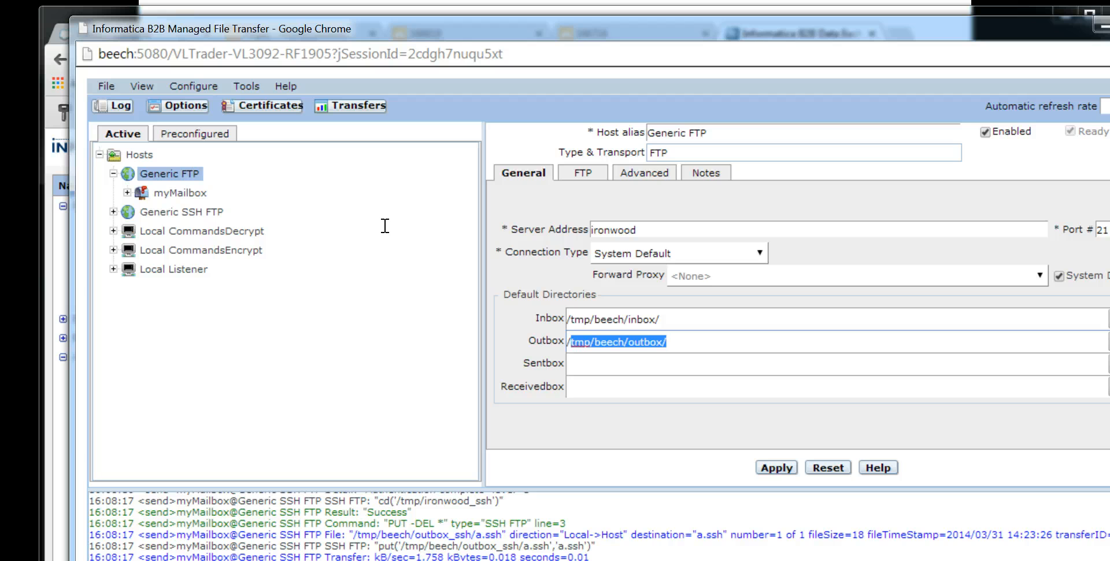
mouse_move(157, 123)
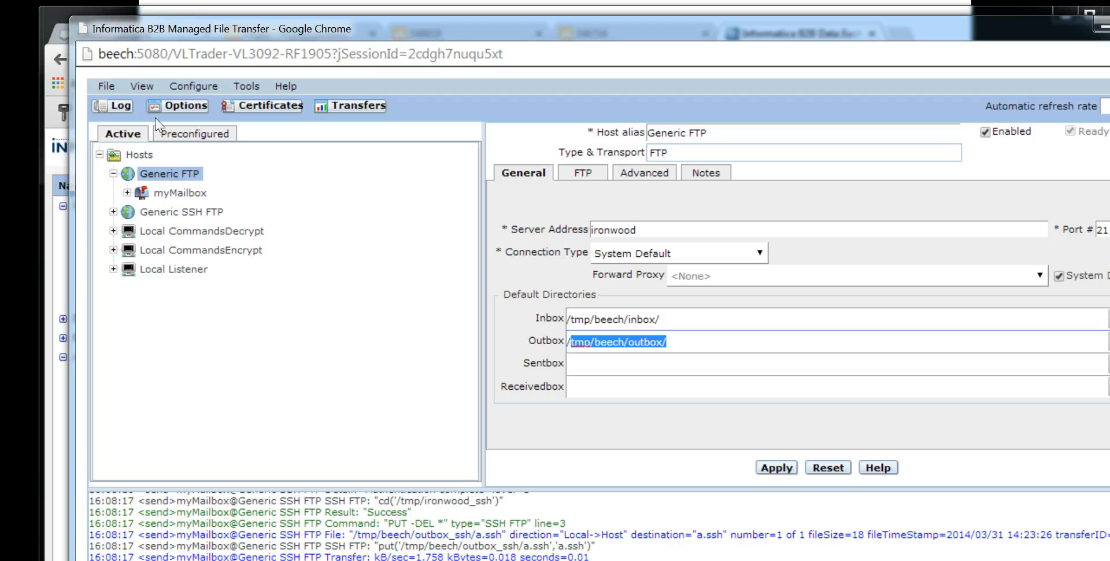
click(127, 192)
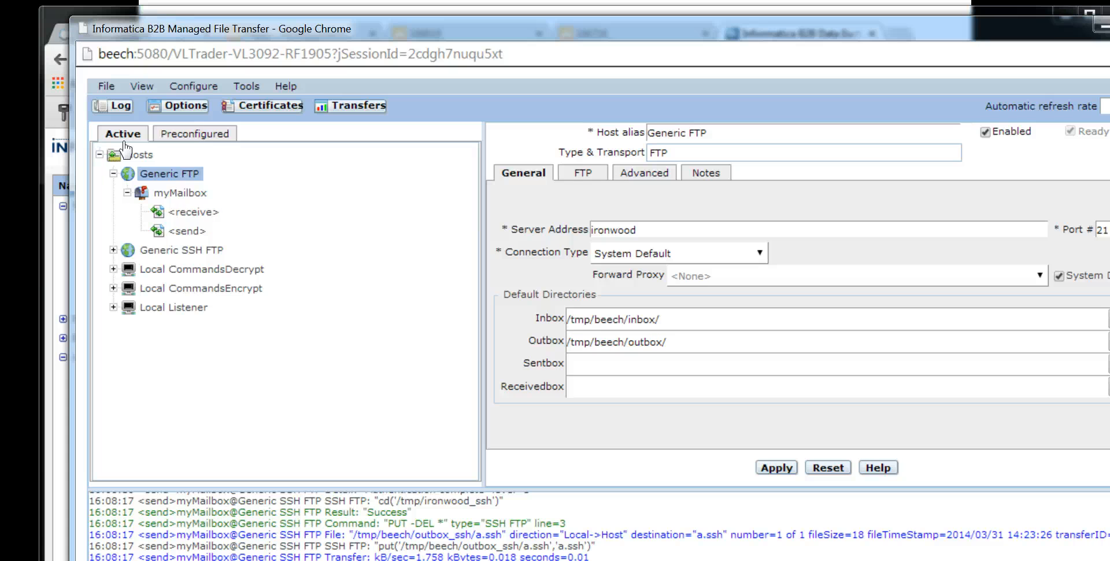
click(192, 211)
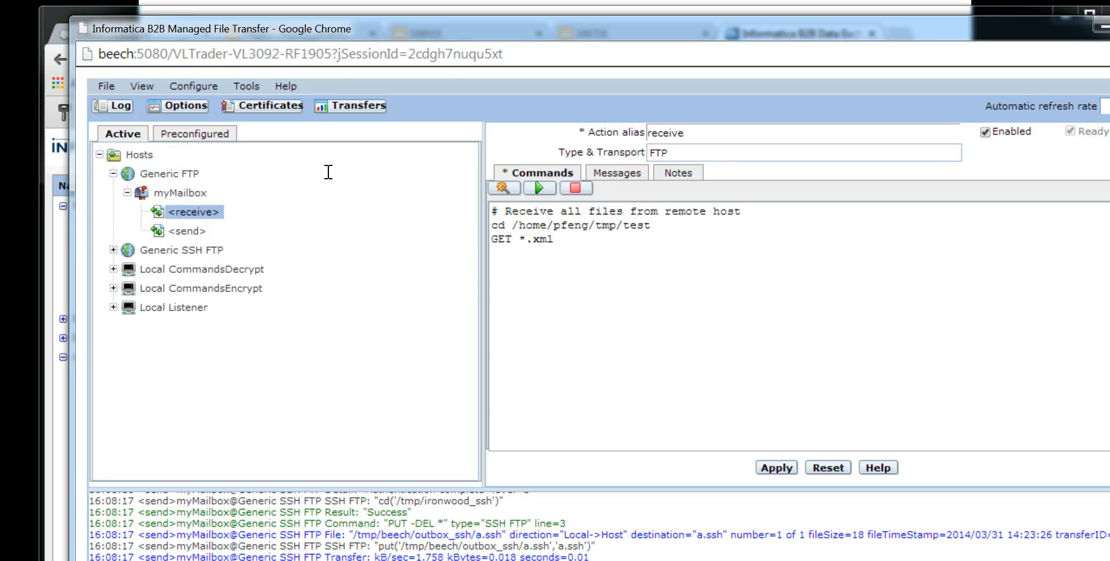
mouse_move(305, 337)
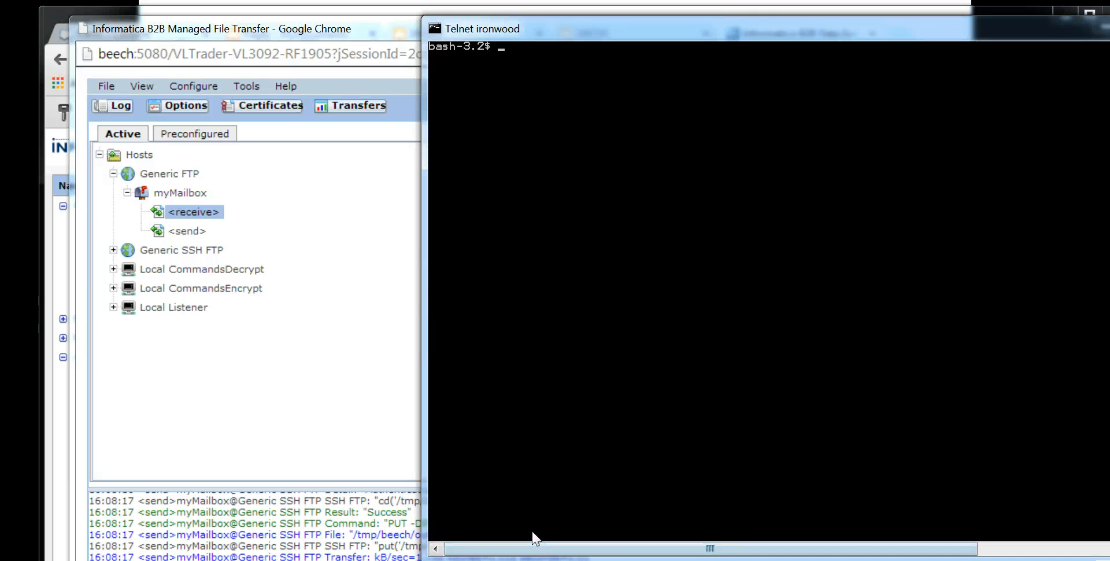
List the xml files in ~/tmp/test on ironwood, correcting a mistyped path
text(ls /tmp/)
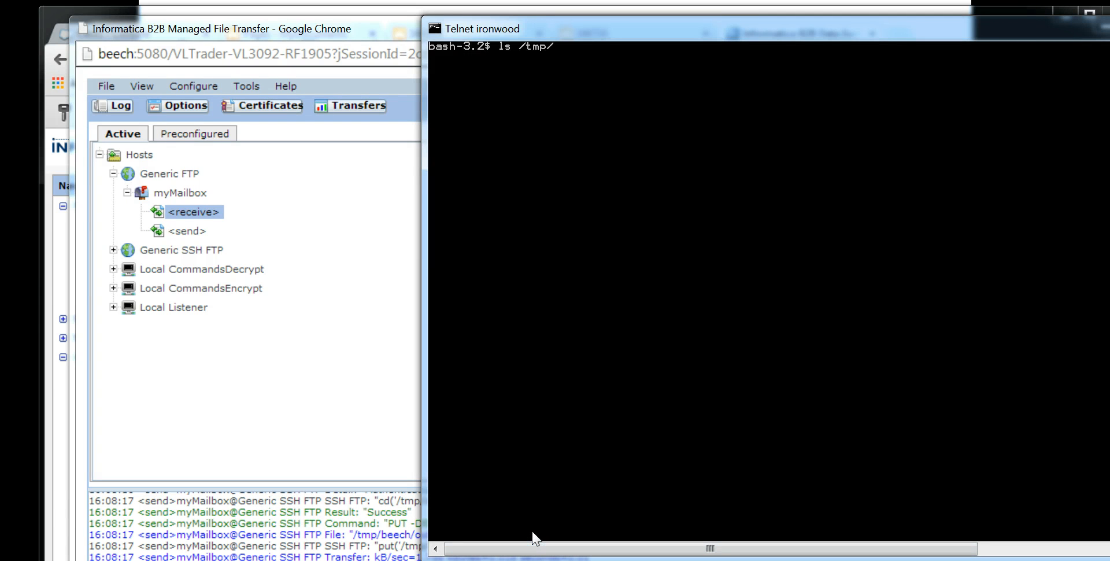
key(BackSpace)
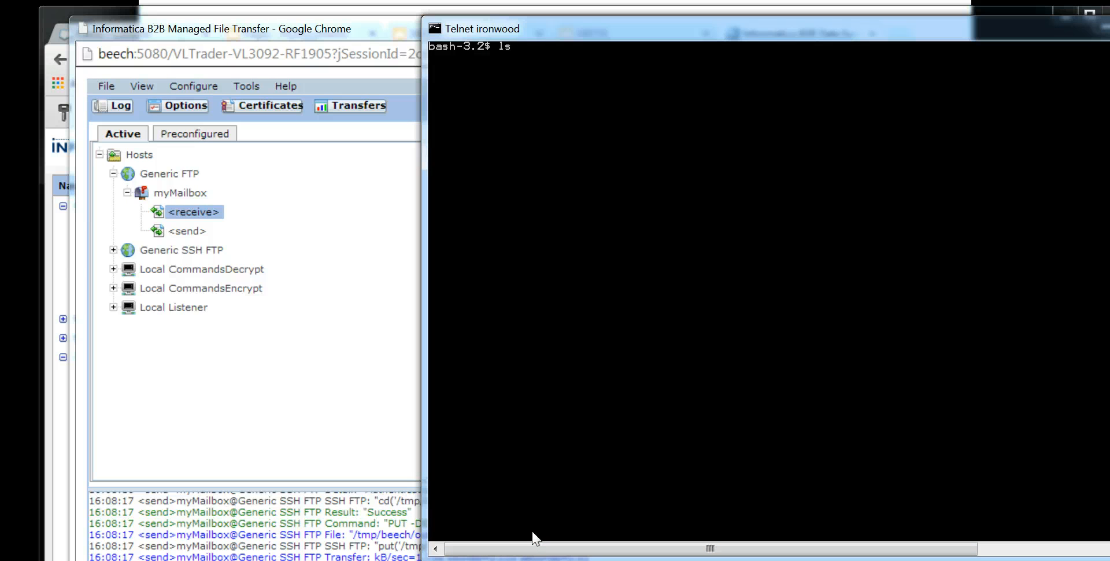
text(~/tmp/tes)
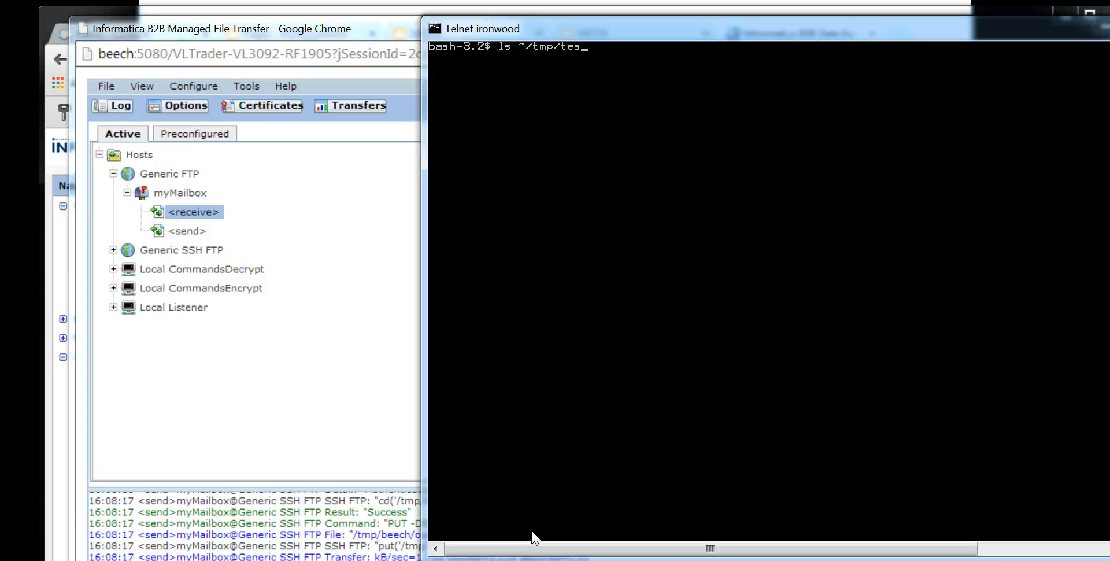
key(Return)
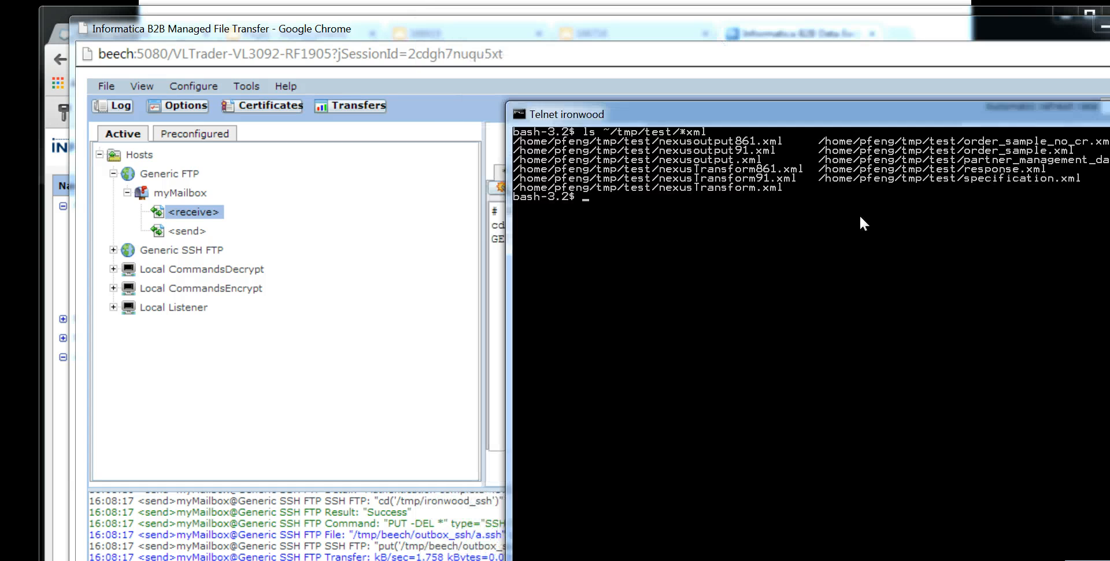
click(193, 212)
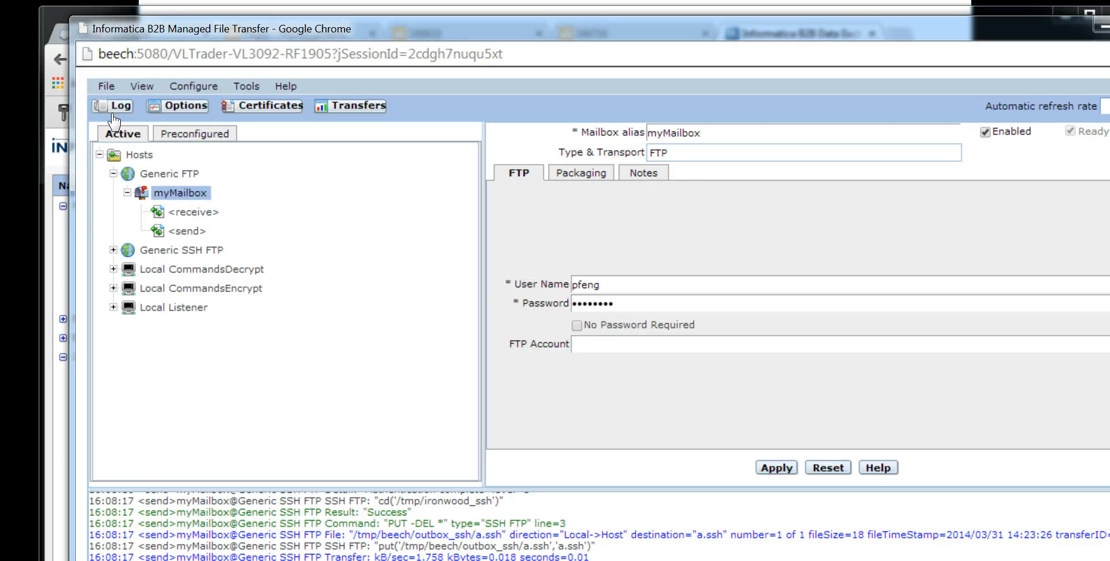
Select myMailbox under Generic FTP to view its FTP settings
click(170, 174)
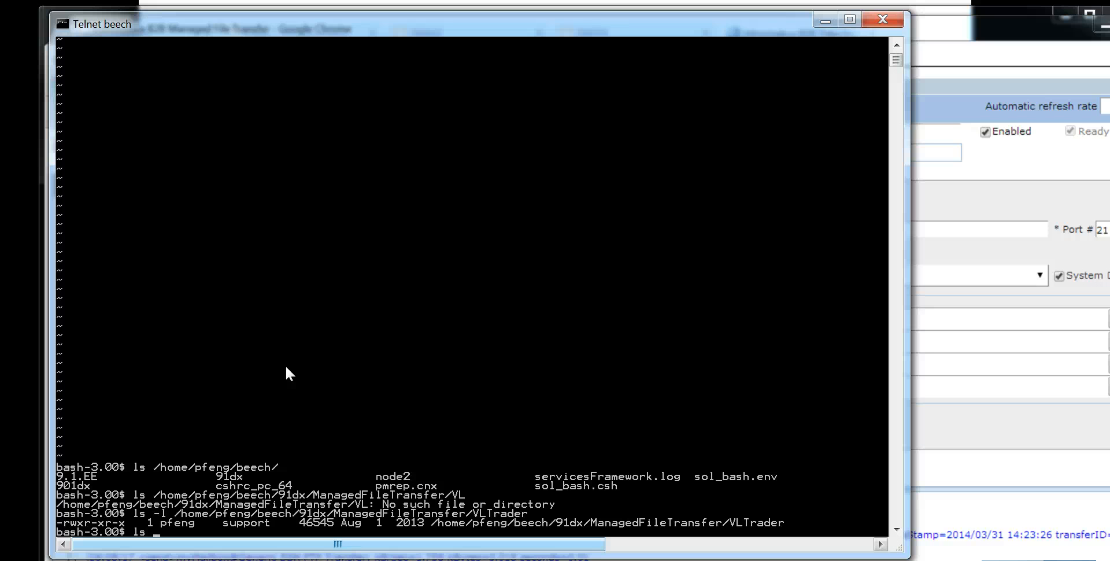
Type ls /tmp/beech/inbox in the beech telnet session
text(/tmp/b)
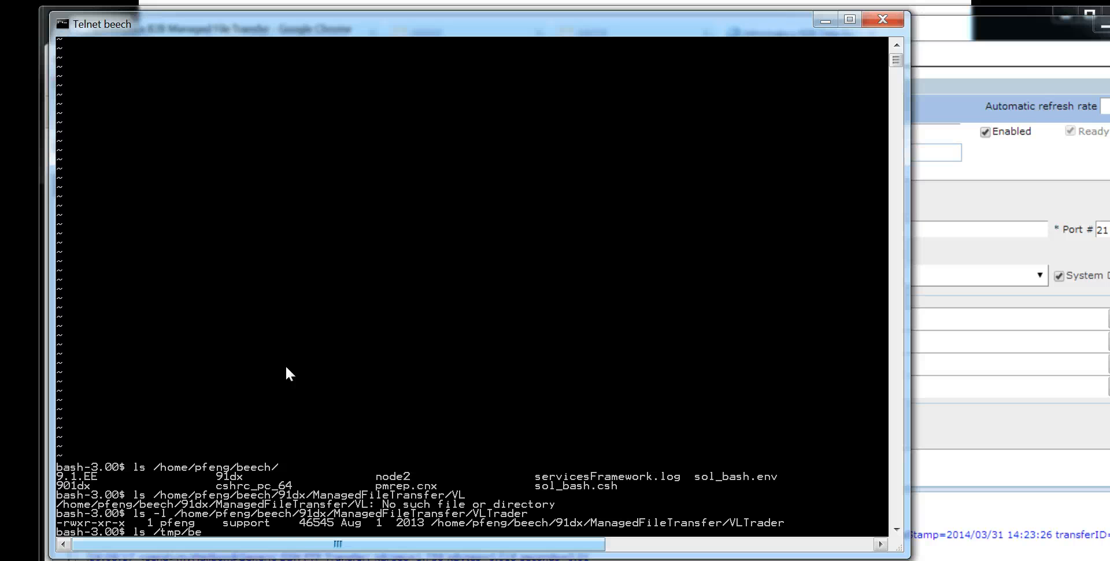
text(ech/inbo)
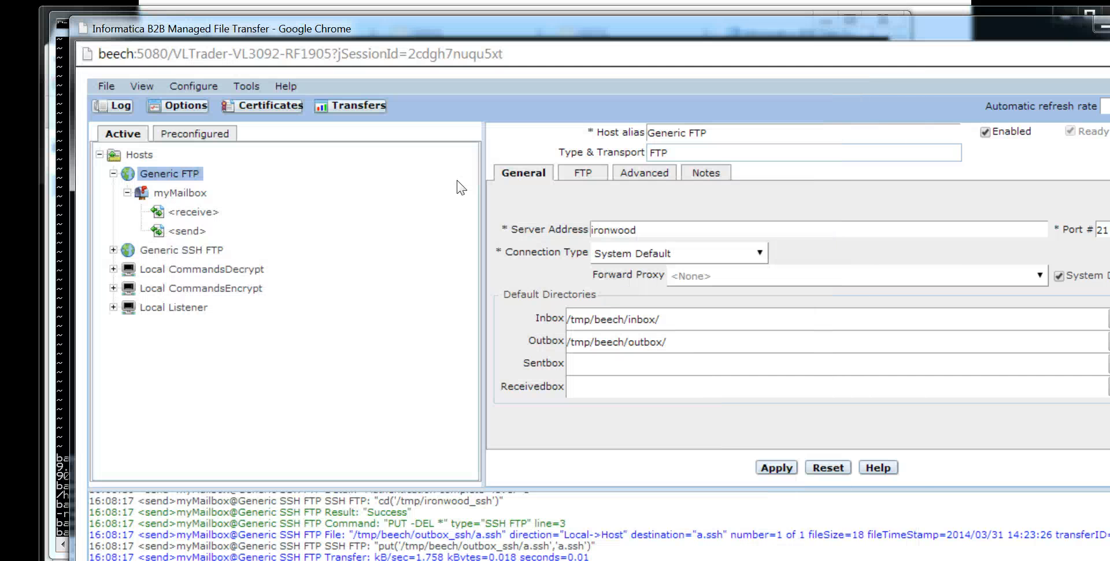
Review the Generic FTP and SSH FTP receive actions, then run the Generic FTP receive
click(195, 212)
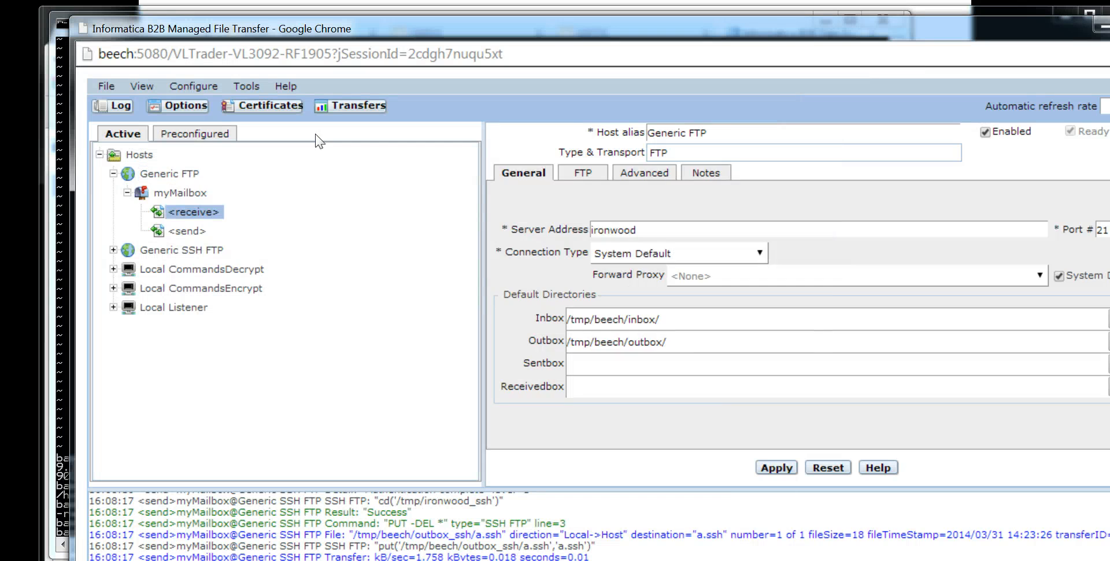
click(192, 212)
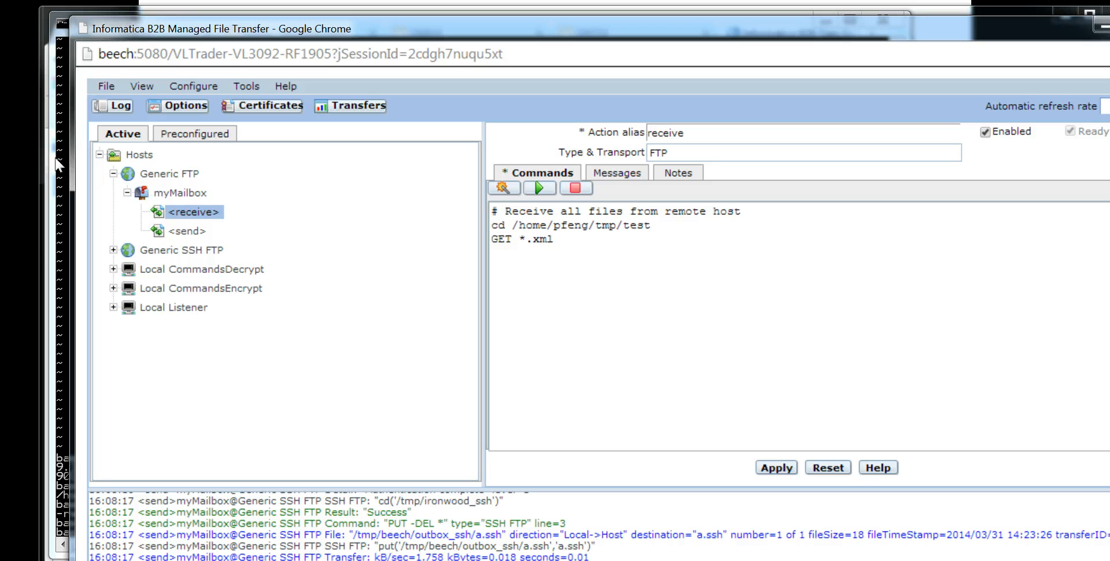
click(113, 250)
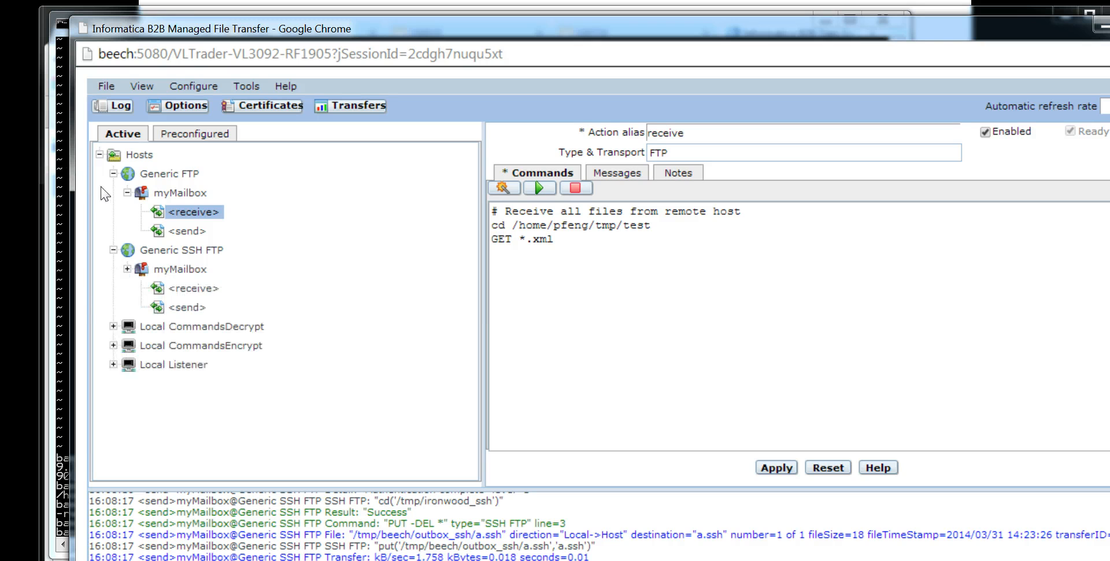
click(198, 288)
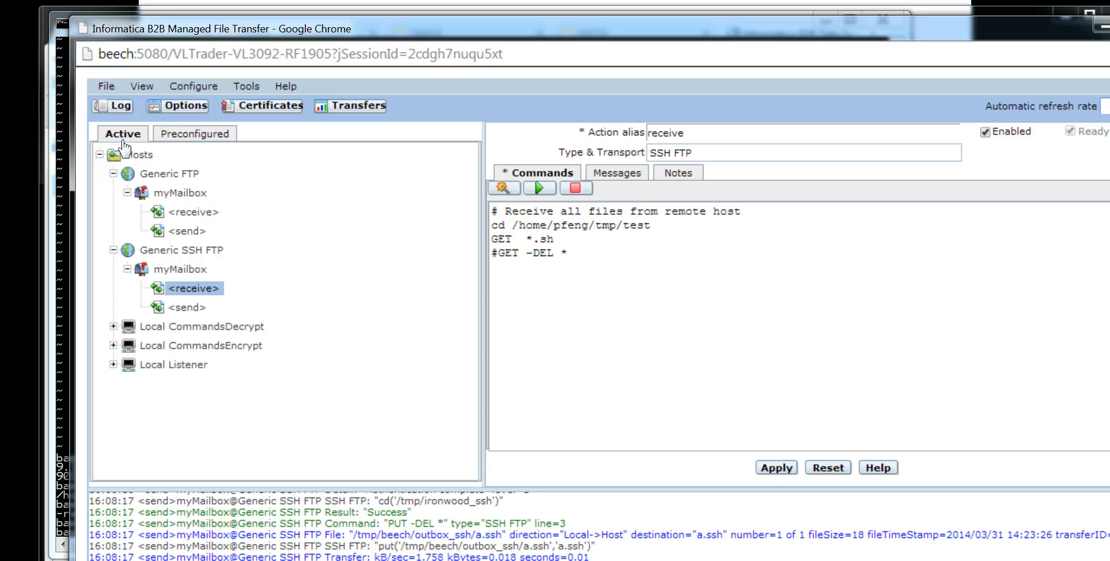
click(195, 211)
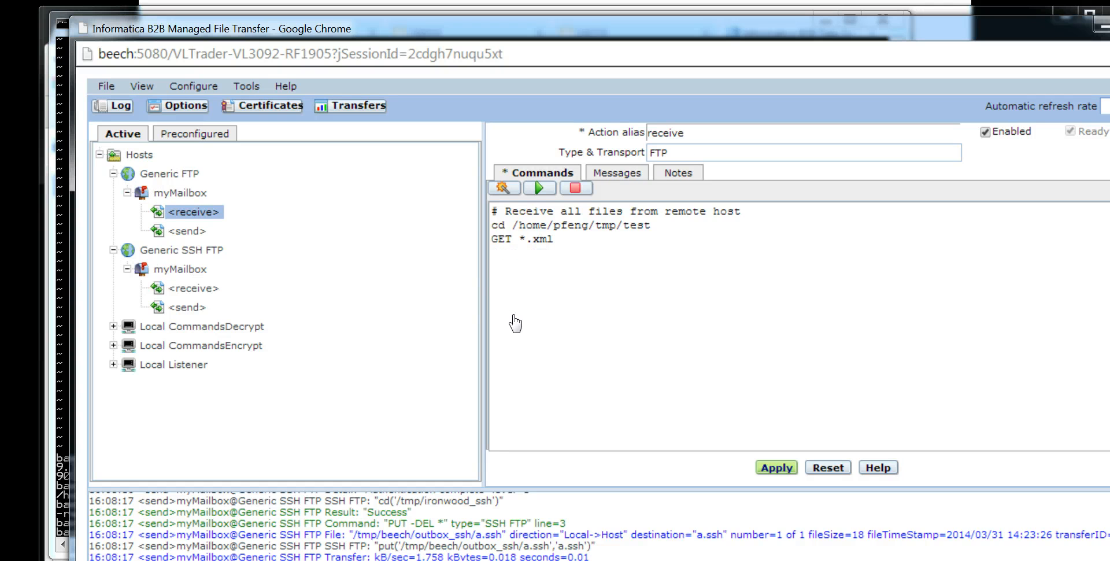
mouse_move(357, 132)
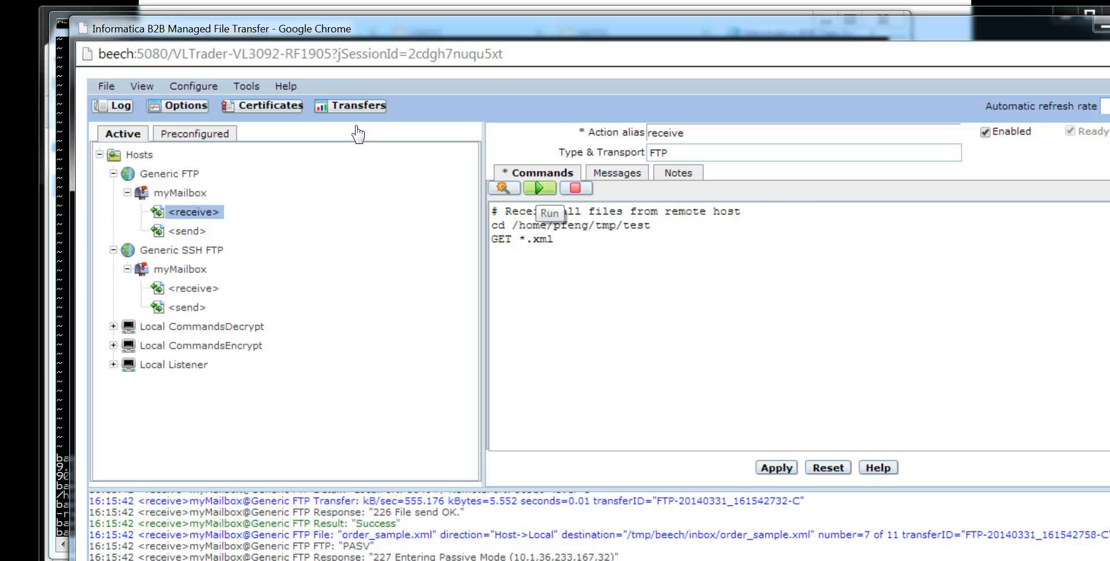
mouse_move(300, 354)
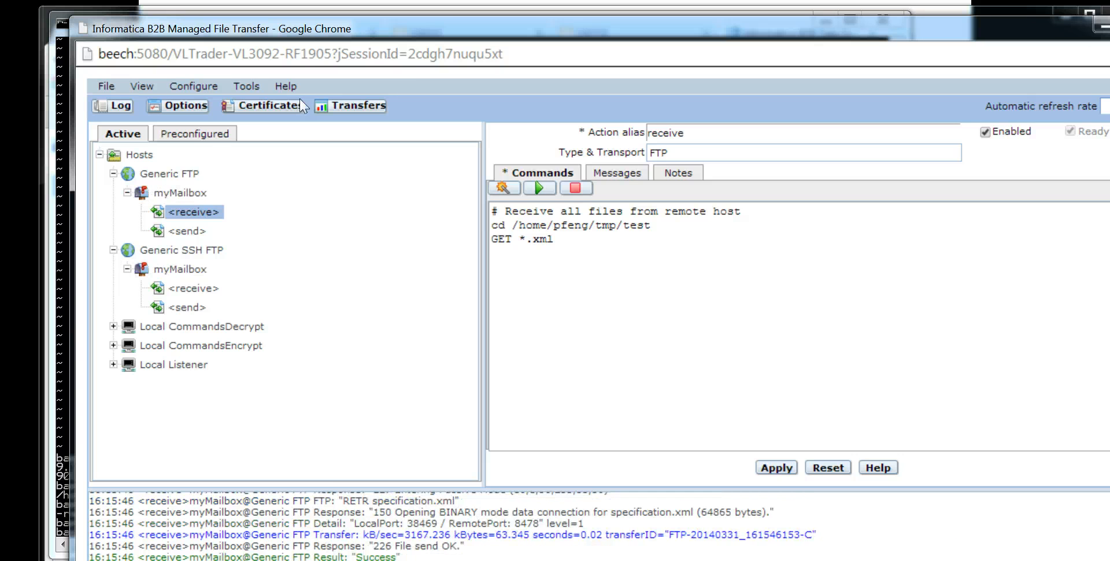
mouse_move(324, 328)
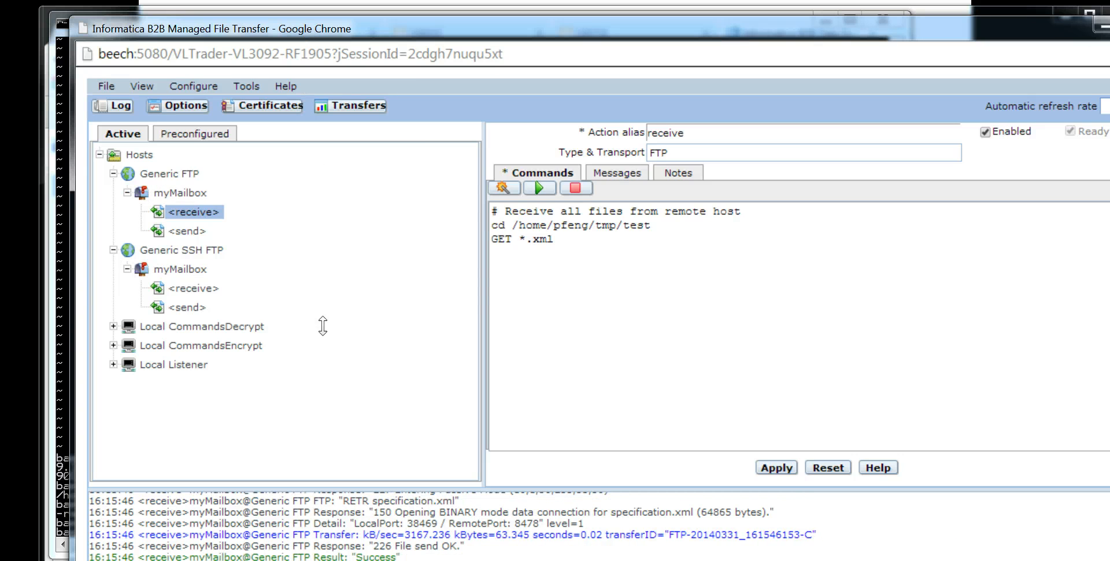
mouse_move(279, 225)
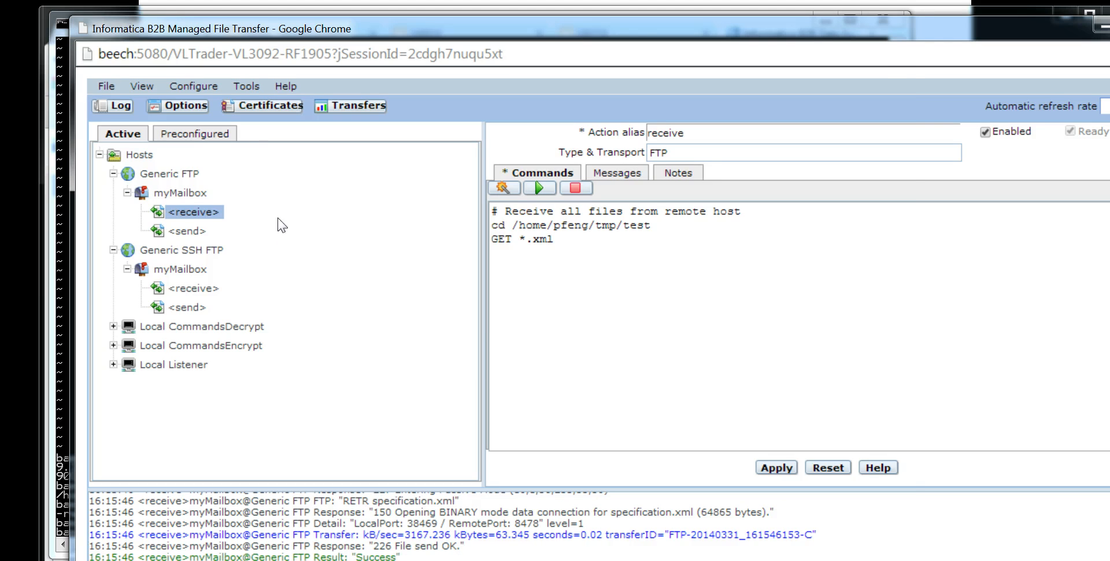
click(62, 23)
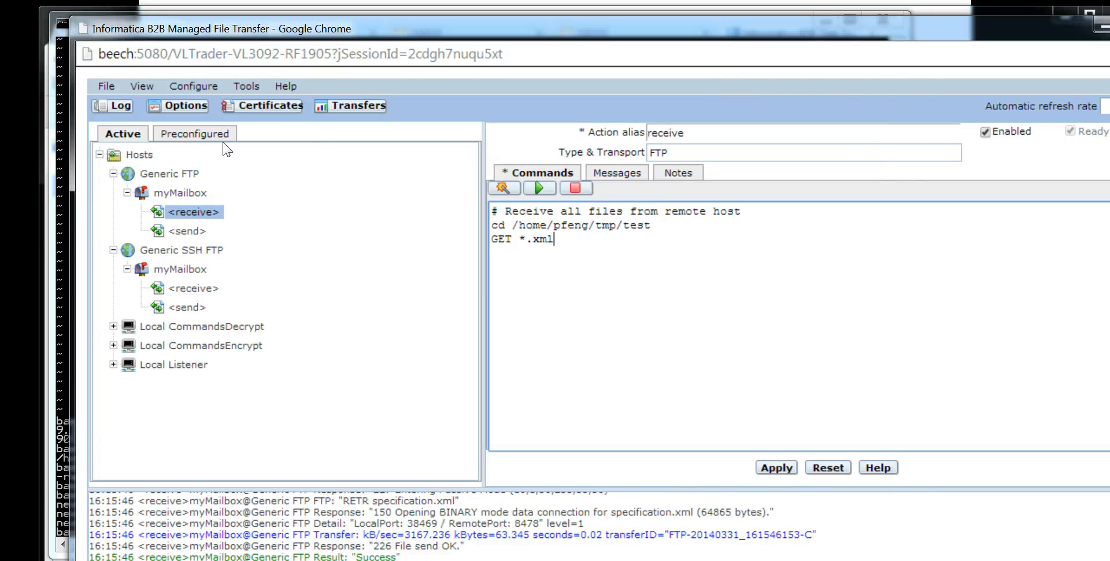
View the Generic FTP send commands and list /tmp/beech/inbox in the beech terminal
click(187, 231)
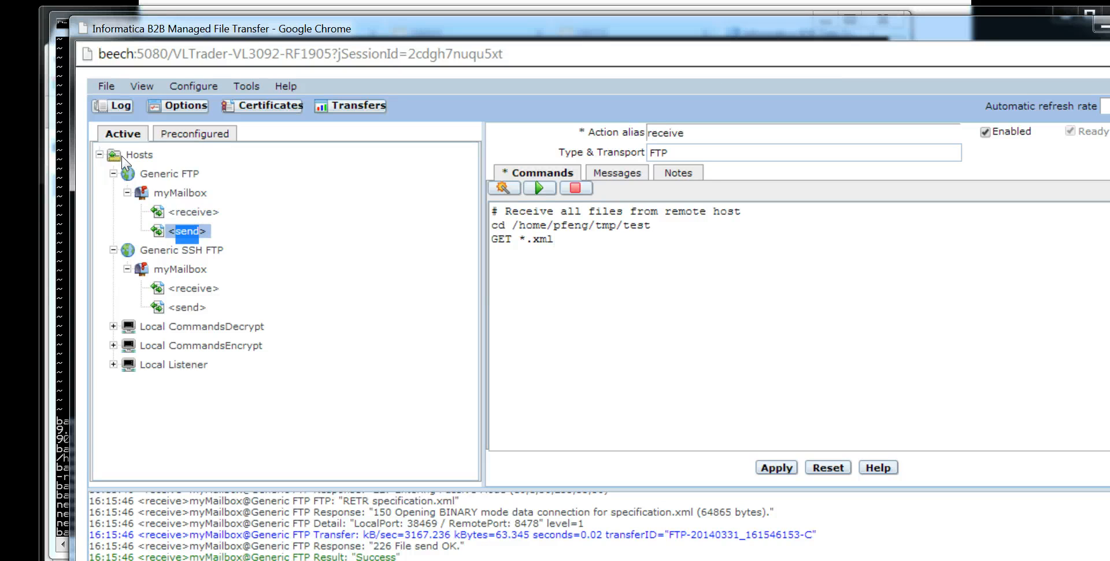
click(188, 231)
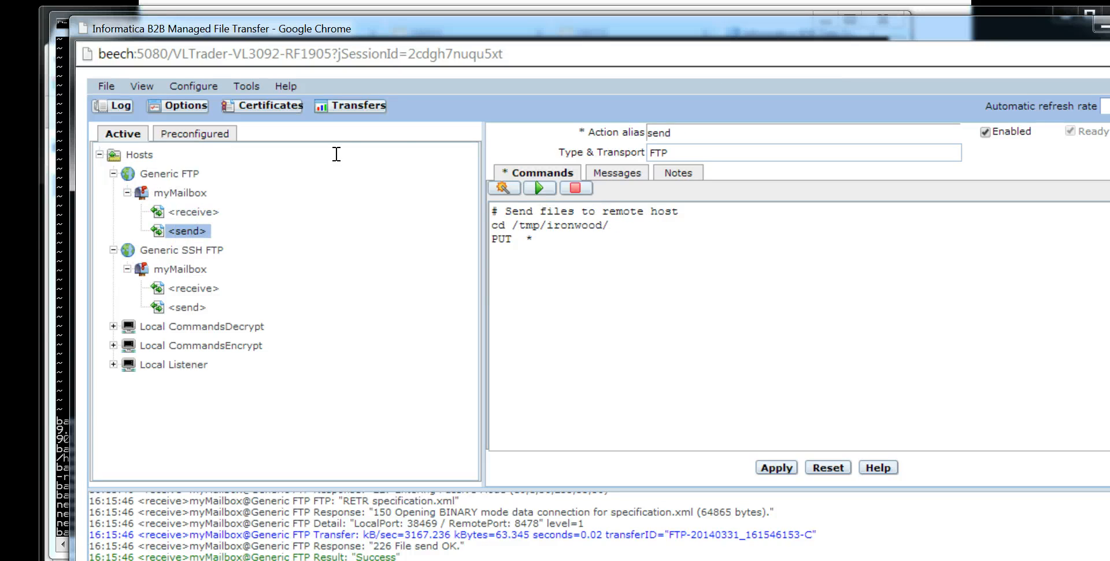
mouse_move(357, 163)
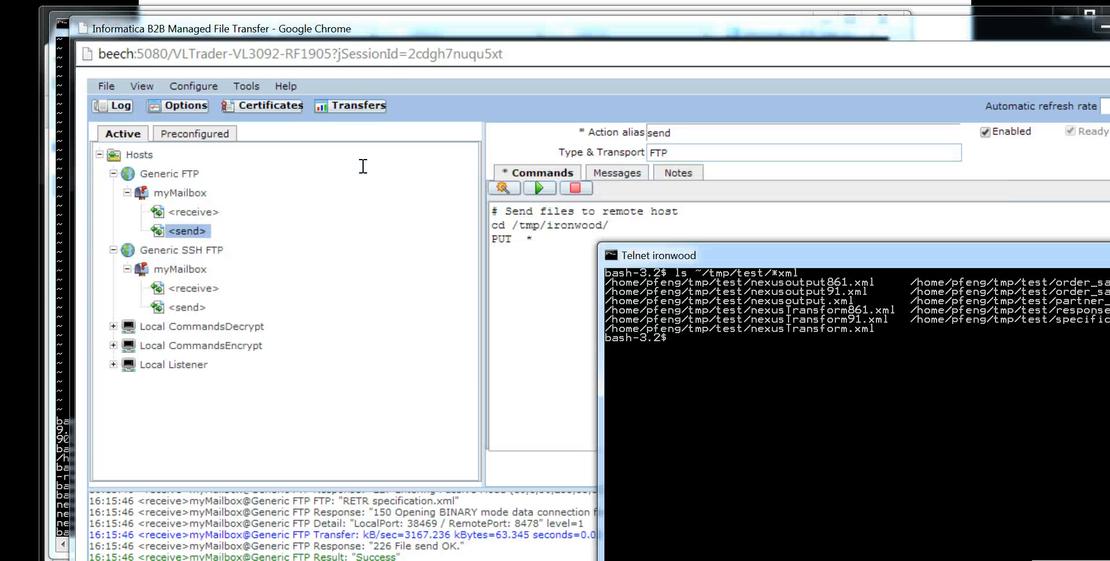
text(ls /tmp/beech/inbox)
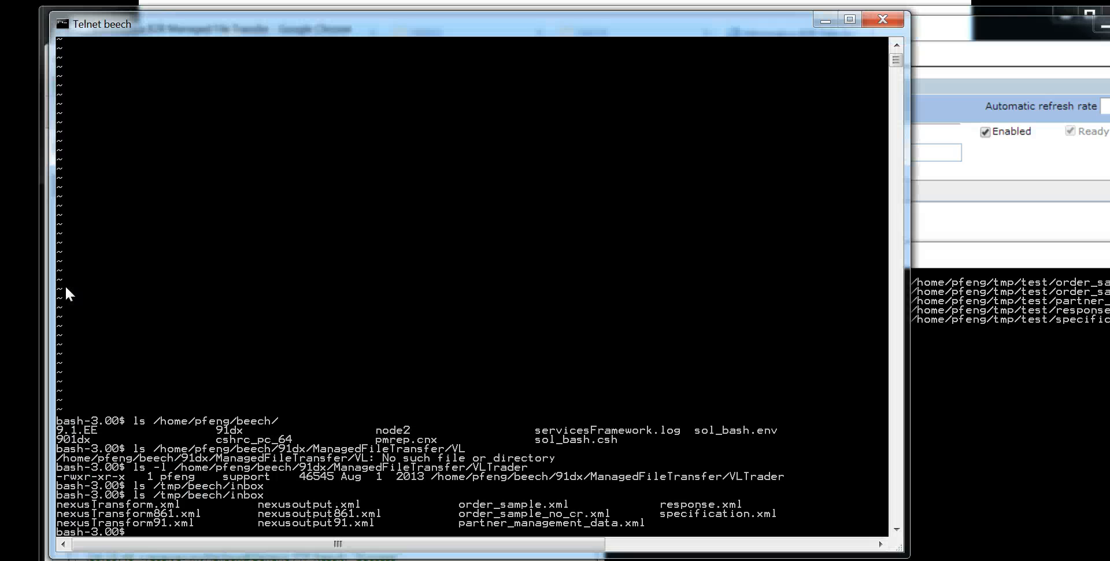
text(ls /)
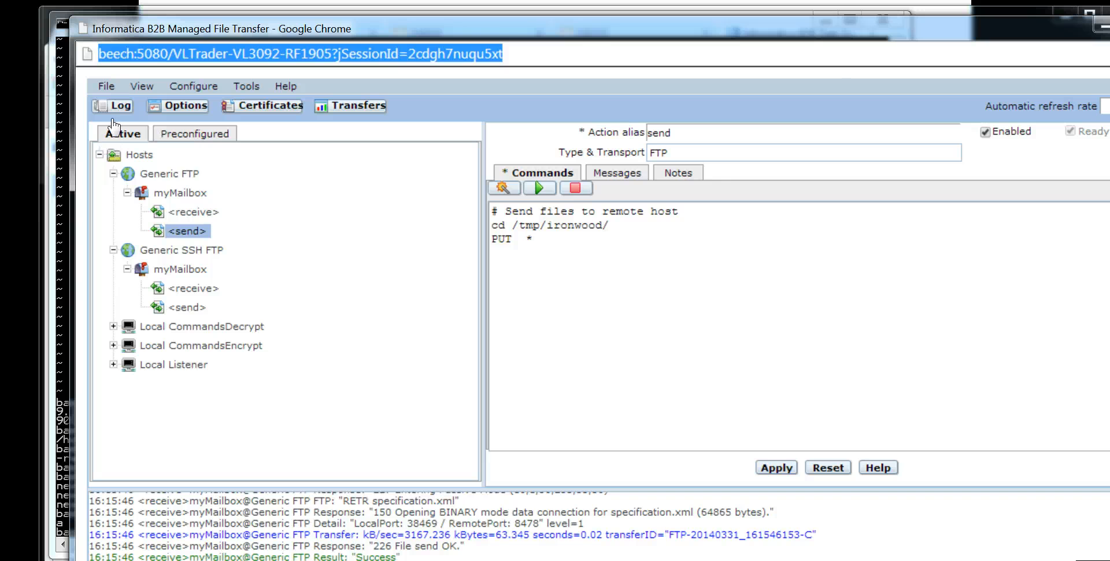
Run the Generic FTP send, then view file a in /tmp/beech/outbox and /tmp/ironwood
click(170, 174)
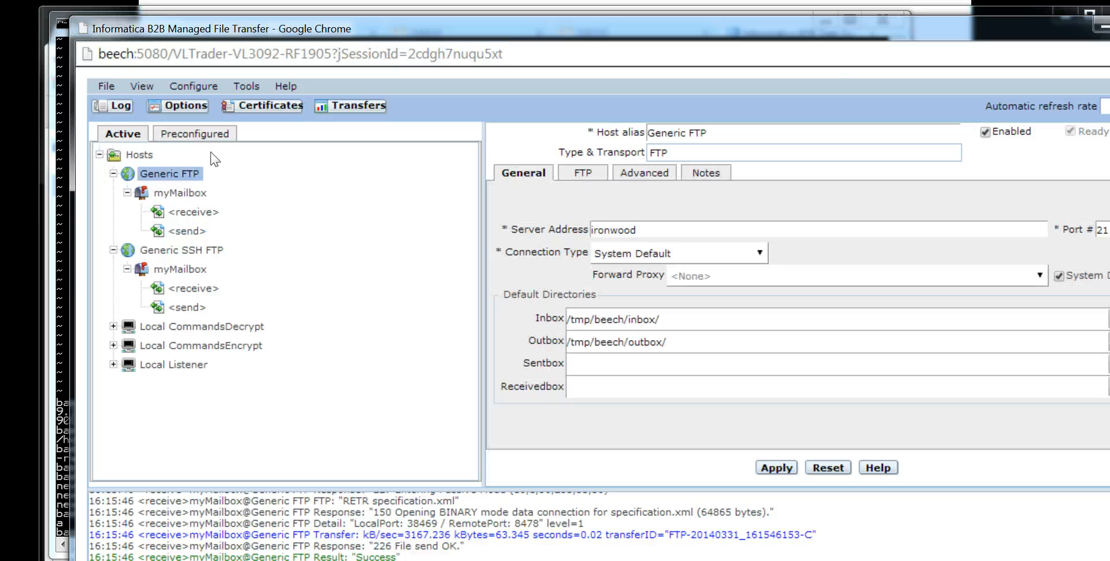
click(186, 230)
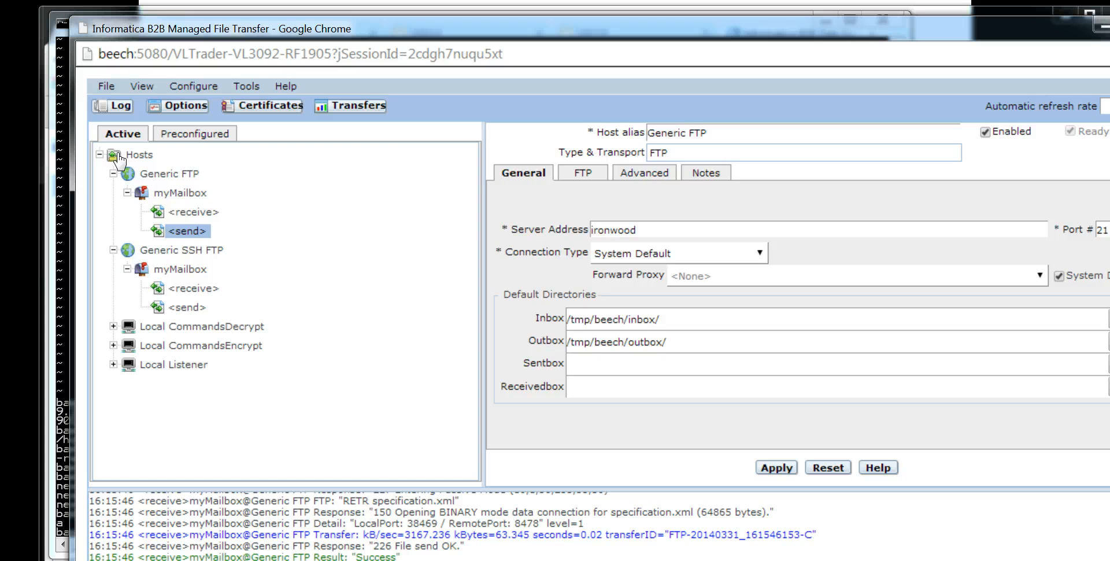
click(187, 231)
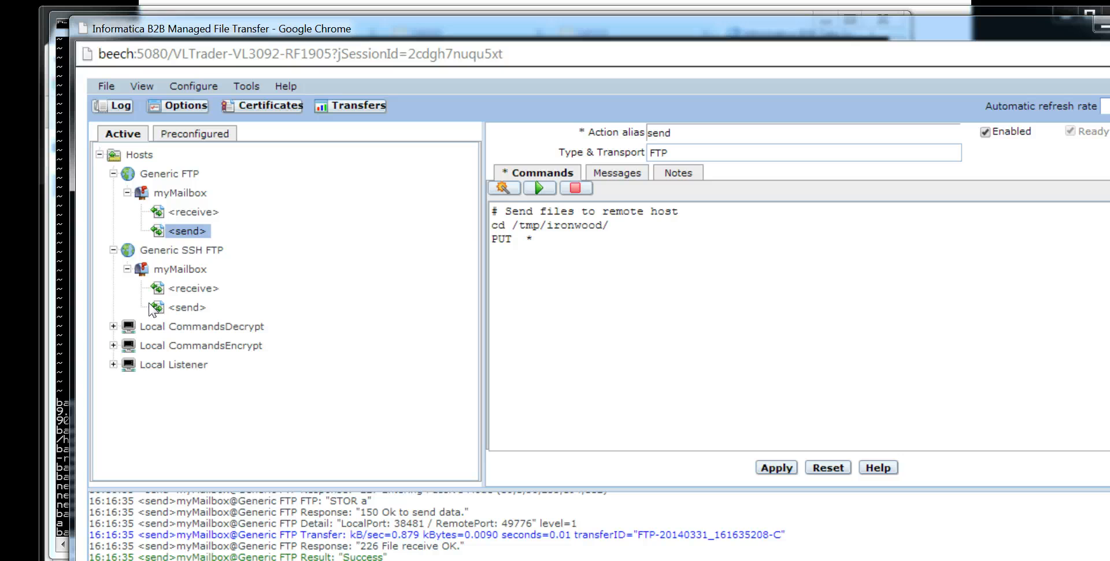
mouse_move(32, 292)
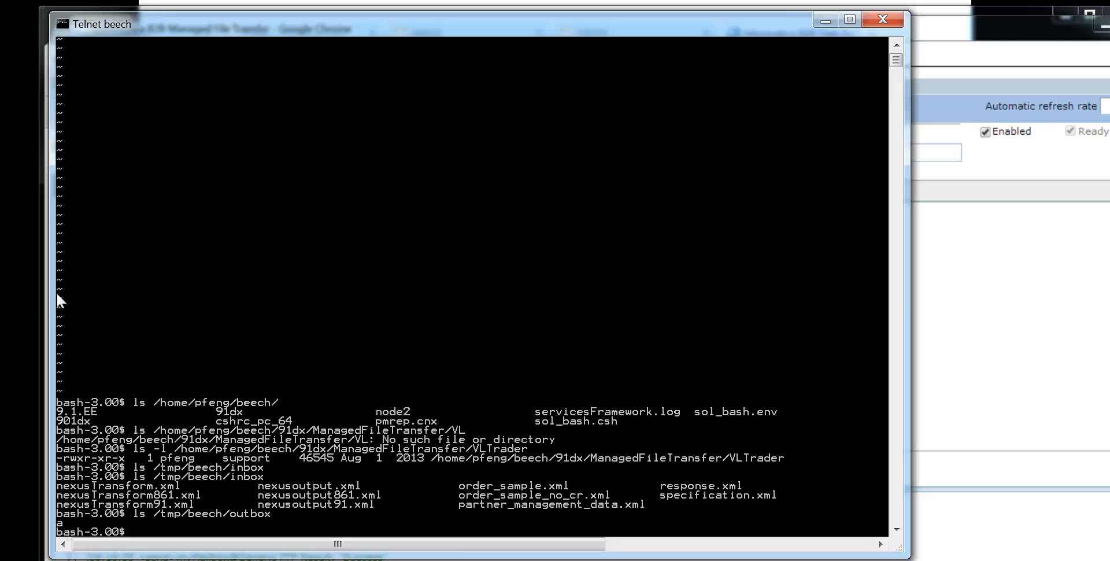
text(more /tmp/beech/outbox/a)
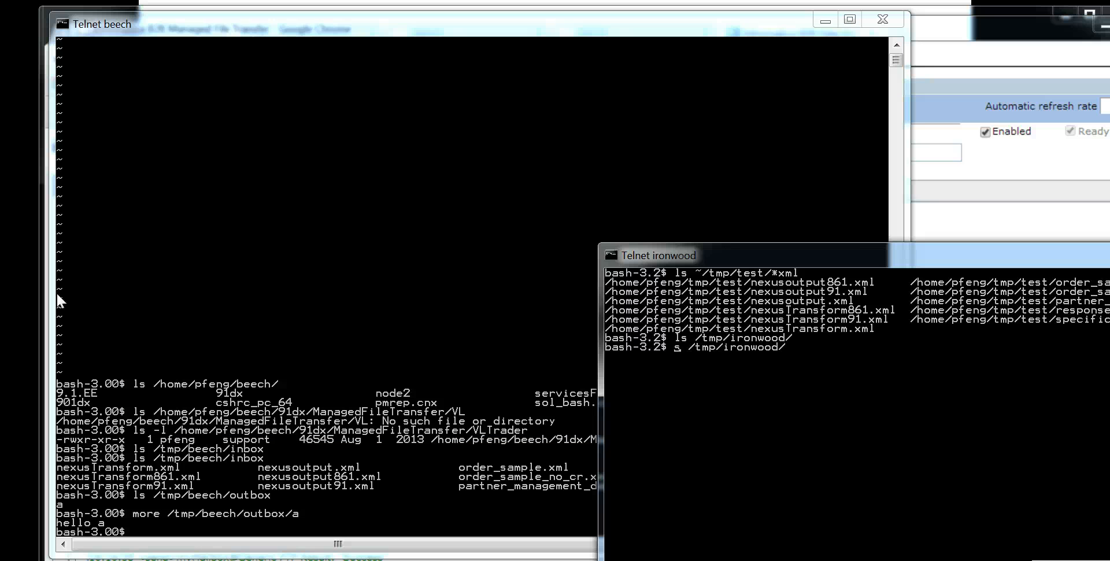
text(more /tmp/ironwood/)
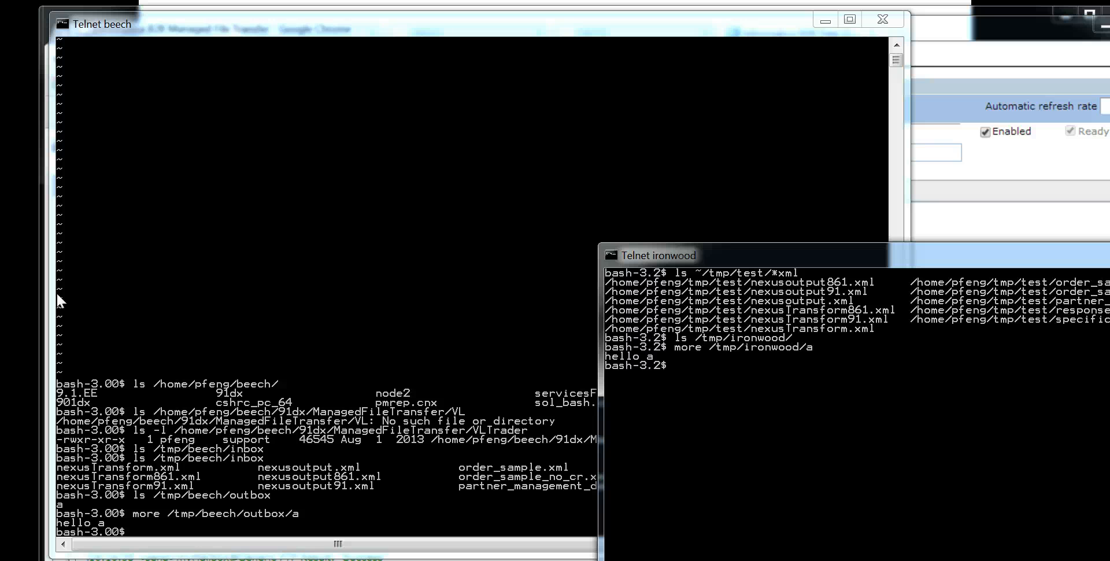
mouse_move(800, 165)
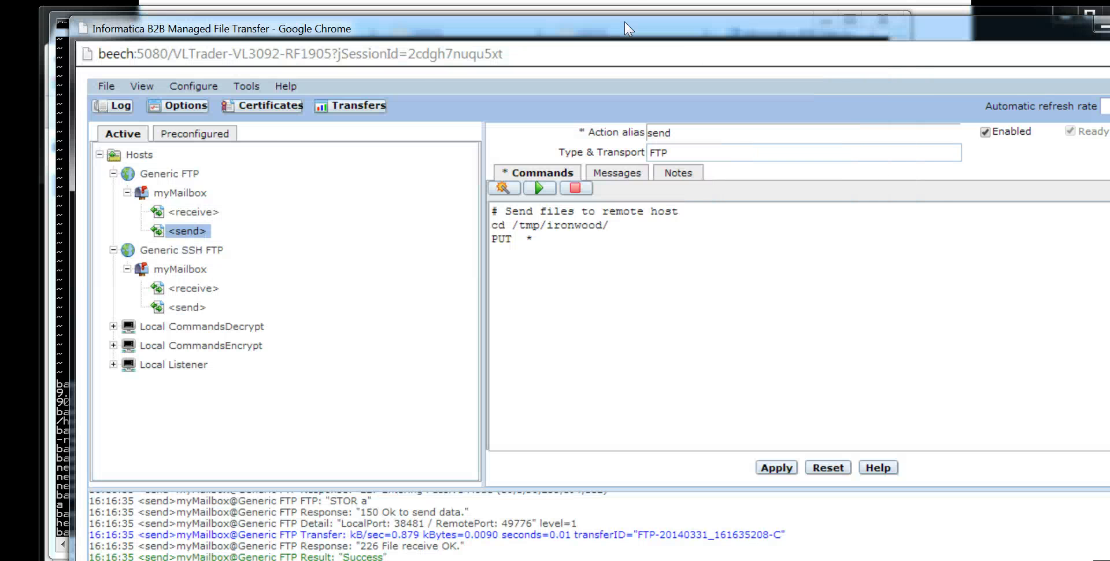
Inspect the Generic SSH FTP host directories, myMailbox login and *.sh receive commands
click(183, 250)
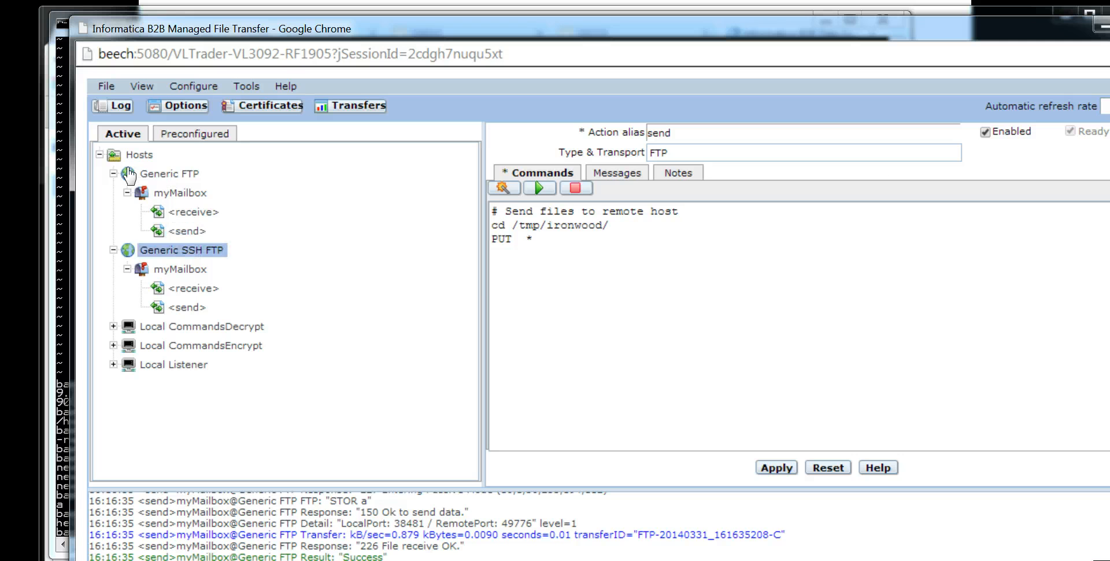
click(182, 250)
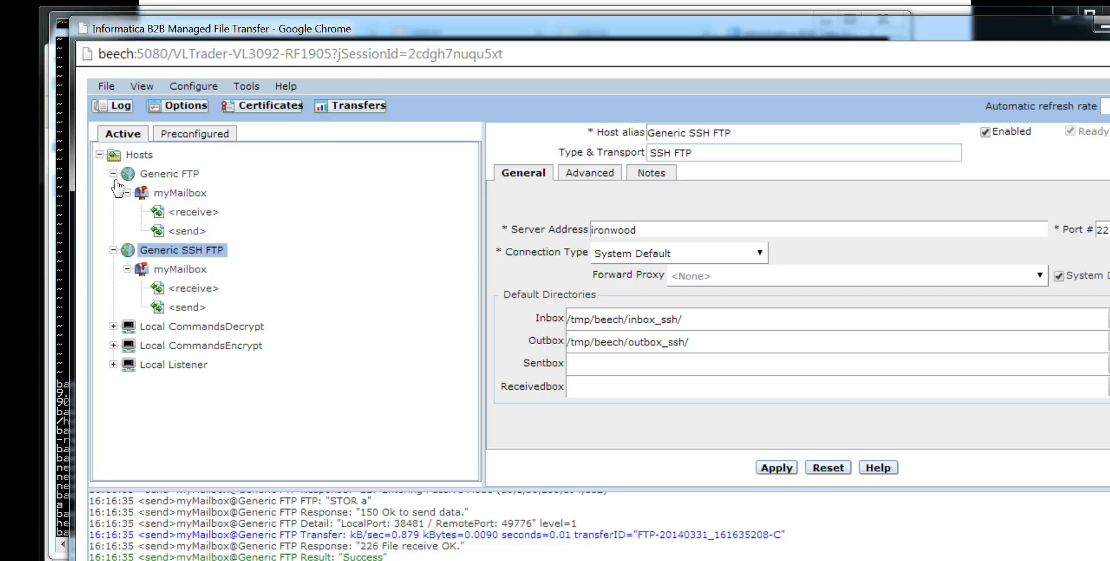
click(181, 268)
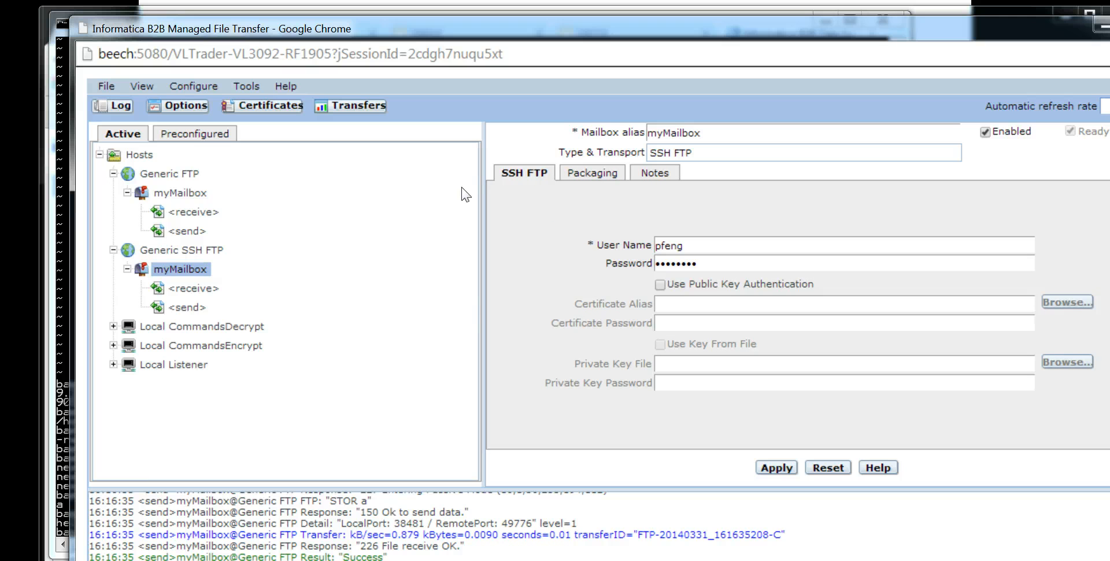
mouse_move(149, 216)
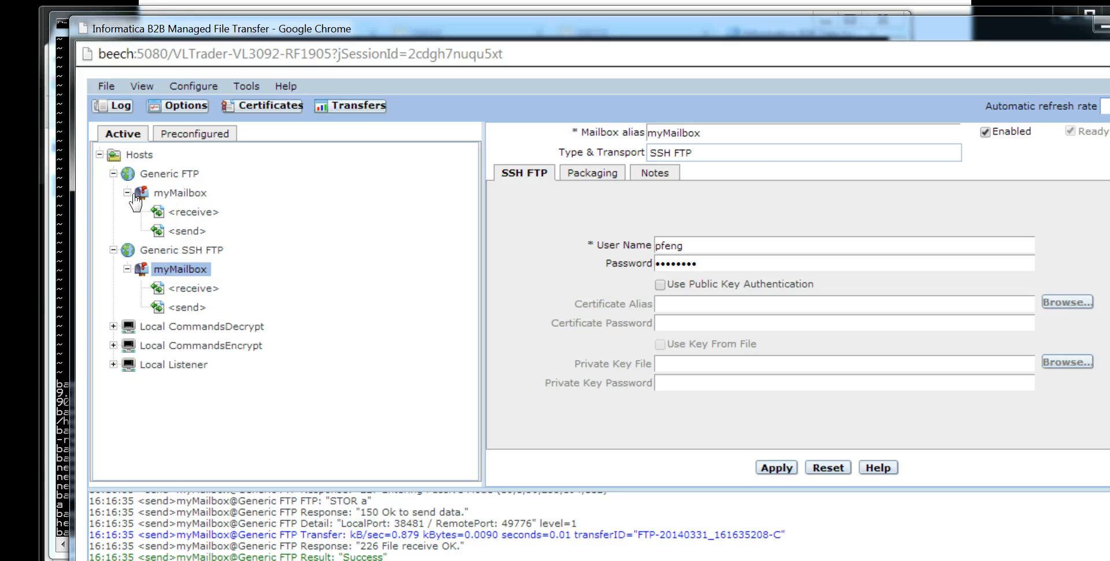
click(192, 288)
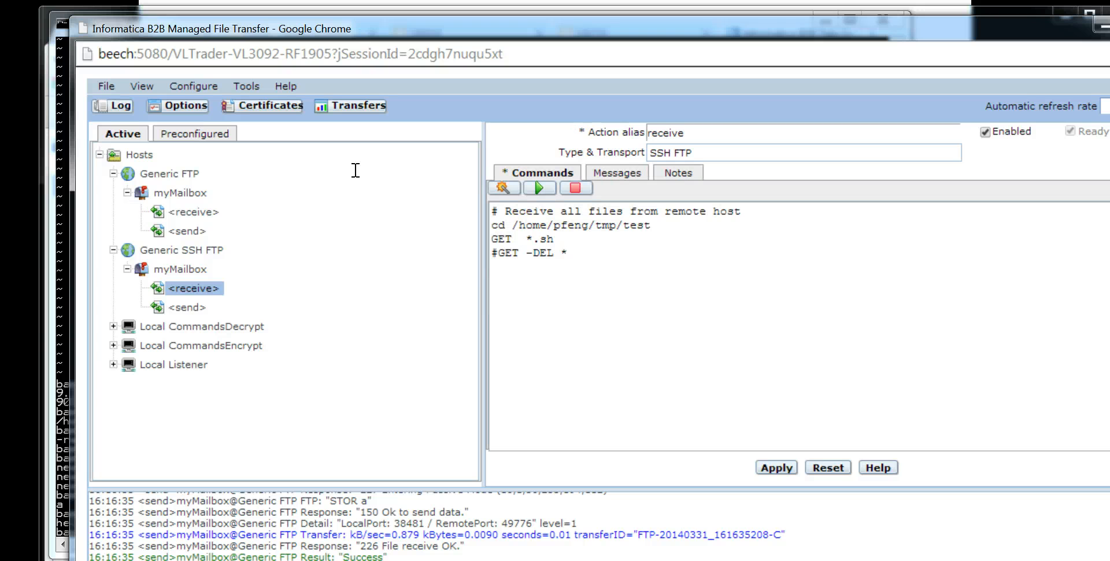
mouse_move(196, 175)
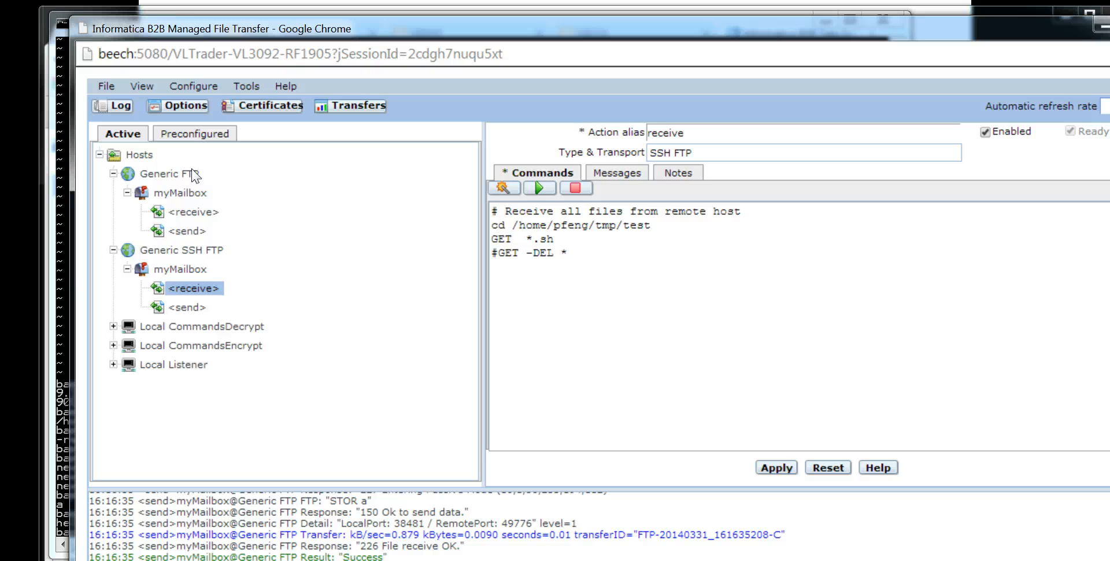
click(183, 250)
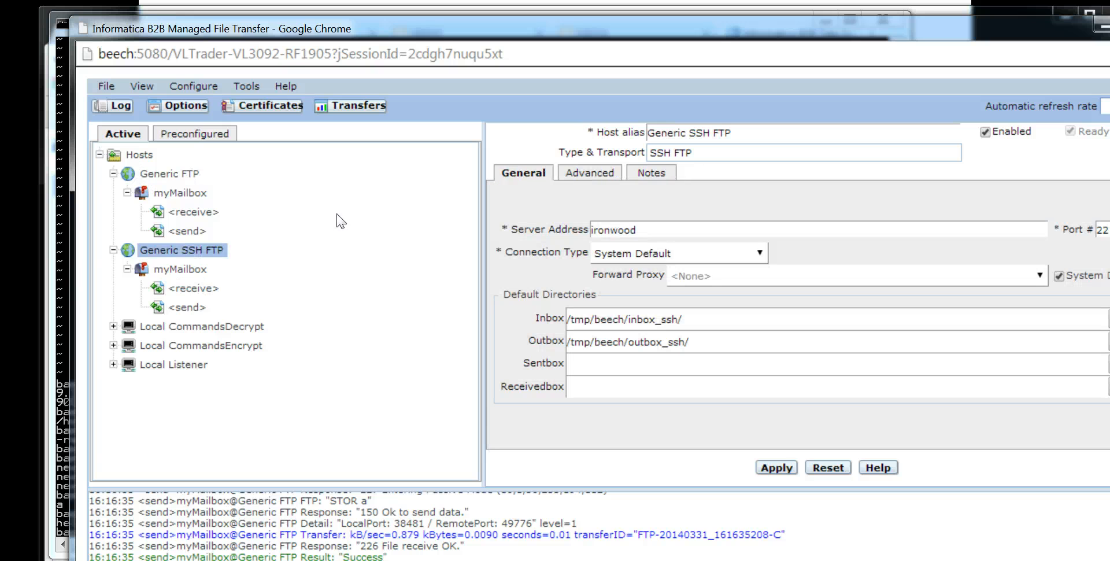
click(195, 288)
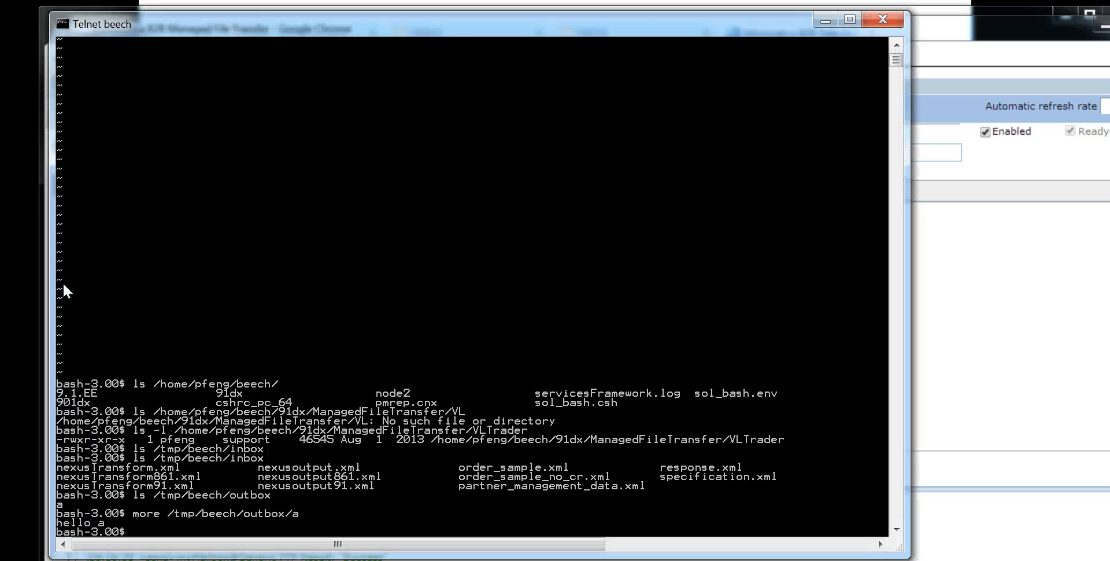
Type listing commands in Telnet to check the .sh scripts received from ironwood
text(ls /tmp/b)
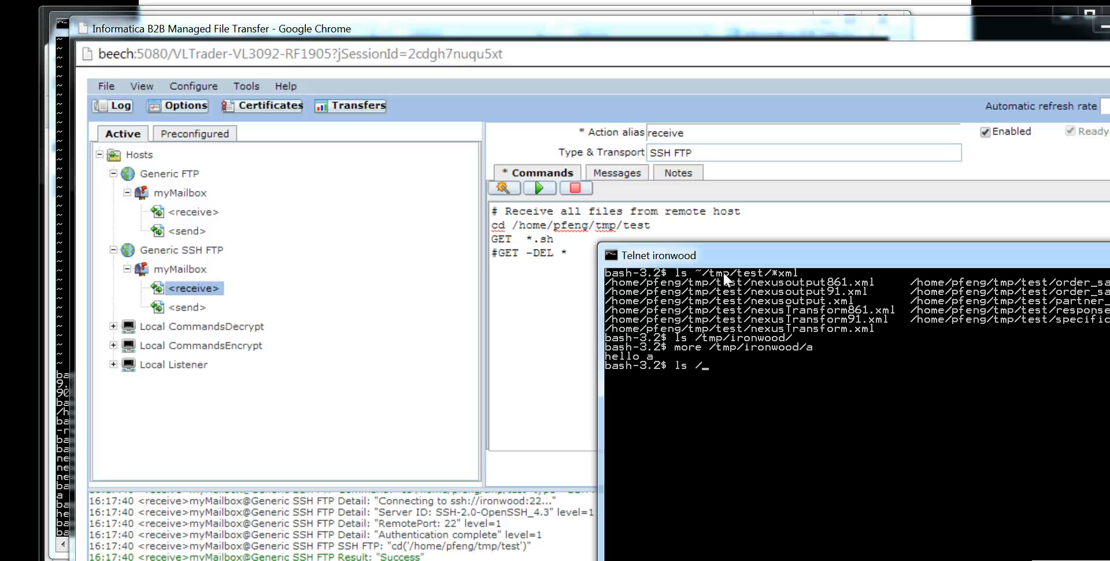
text(home/pfe)
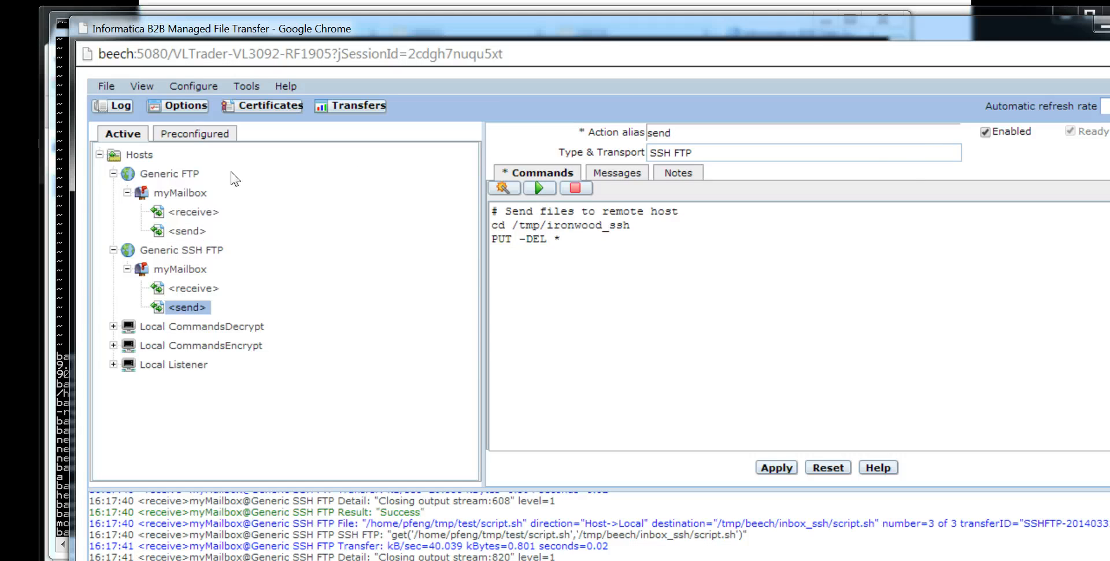
mouse_move(205, 135)
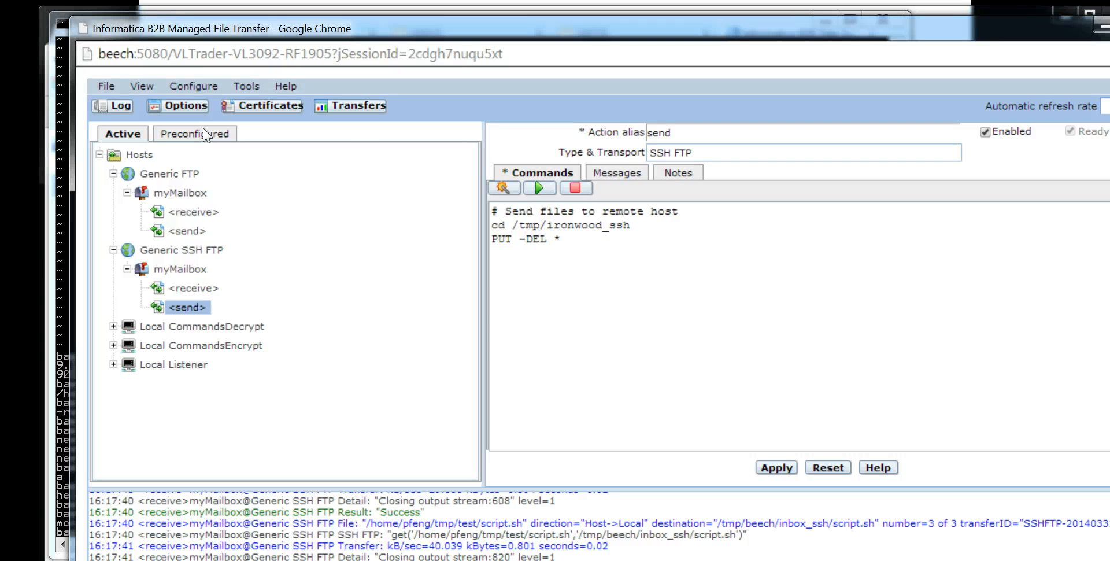
mouse_move(63, 265)
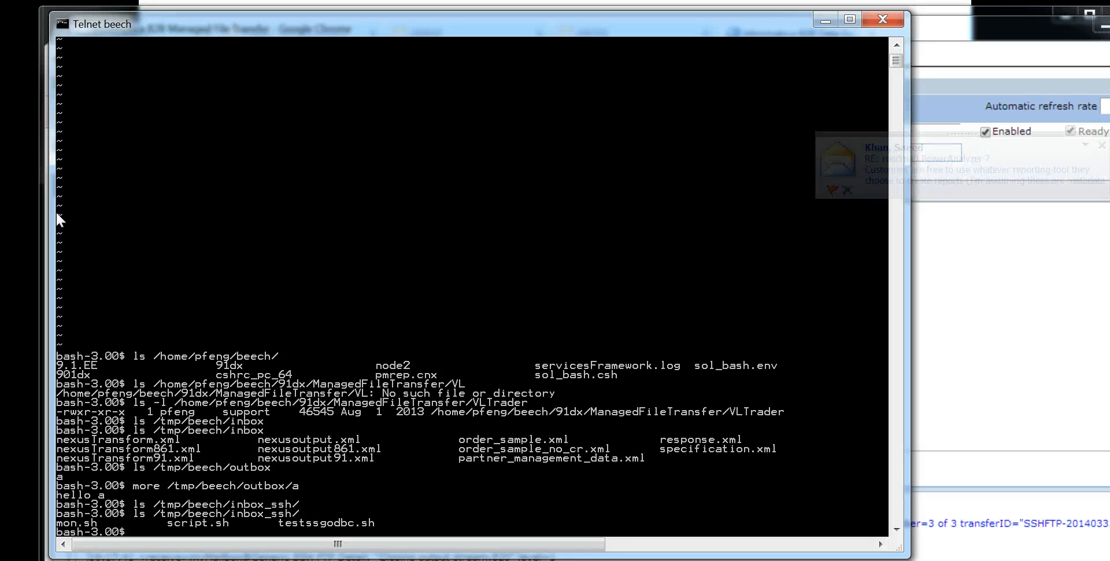
List /tmp/beech/inbox_ssh (mon.sh, script.sh, testssgodbc.sh) and begin listing outbox_ssh
text(ls /tmp/beech/out)
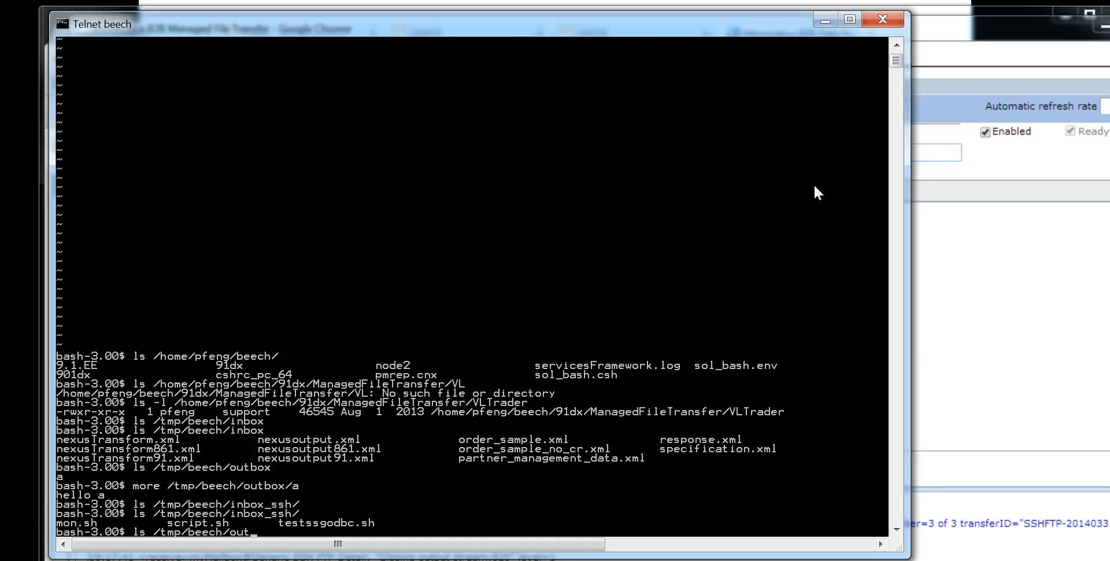
text(box_ssh)
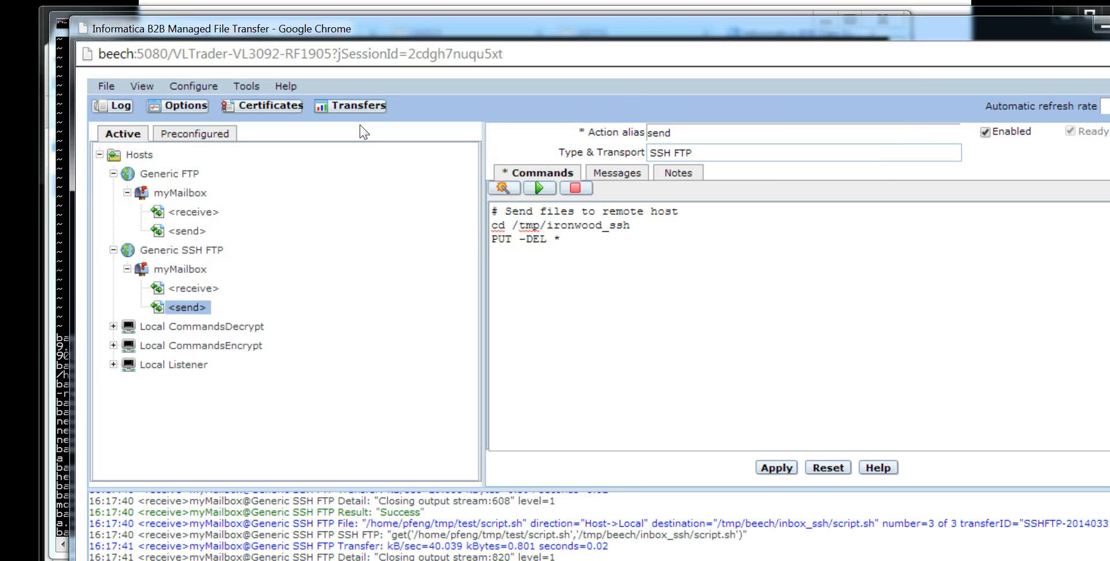
Run the Generic SSH FTP send and start listing /tmp/ironwood on ironwood
click(539, 188)
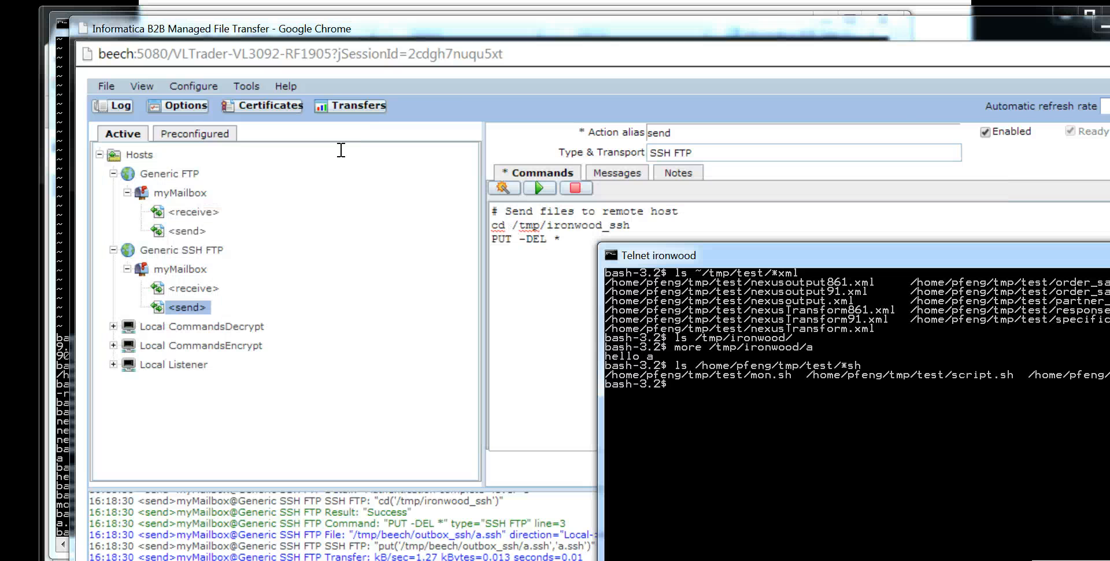
text(ls /home/p)
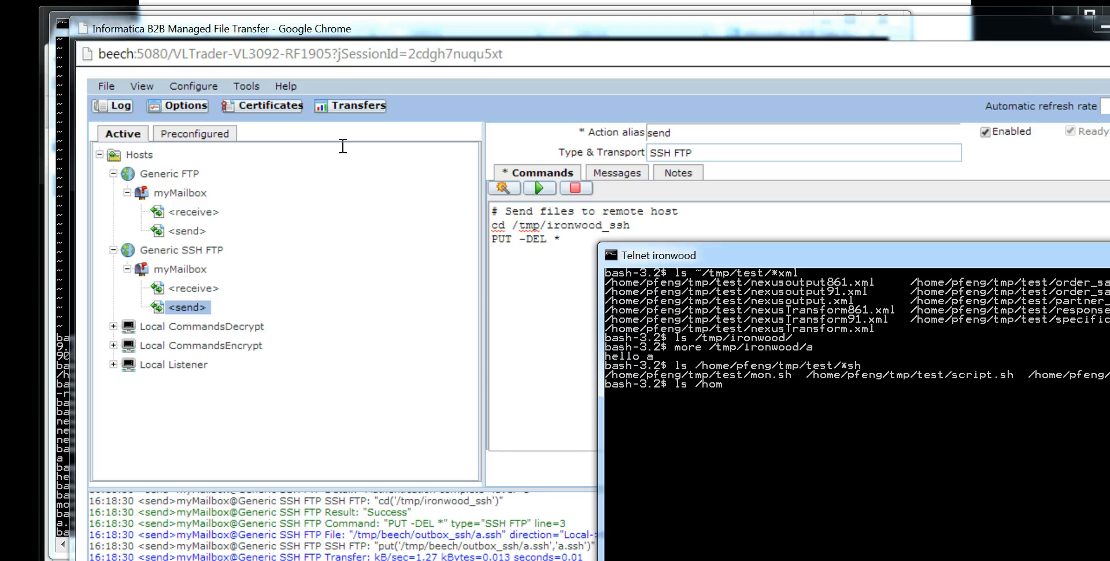
text(tmp/ironwood)
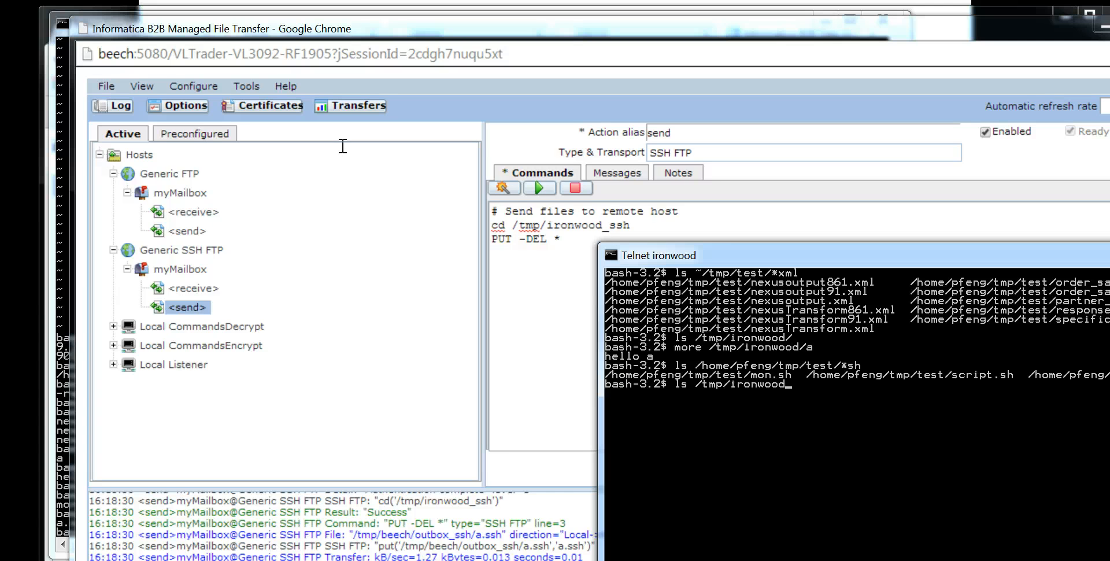